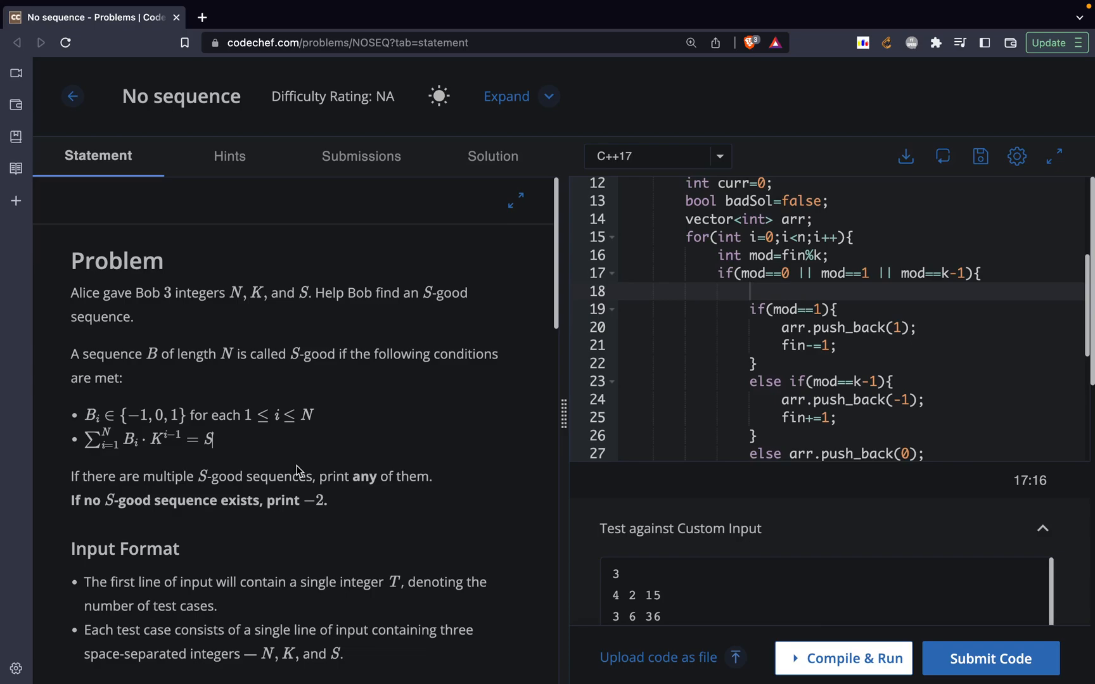
pyautogui.moveTo(175, 322)
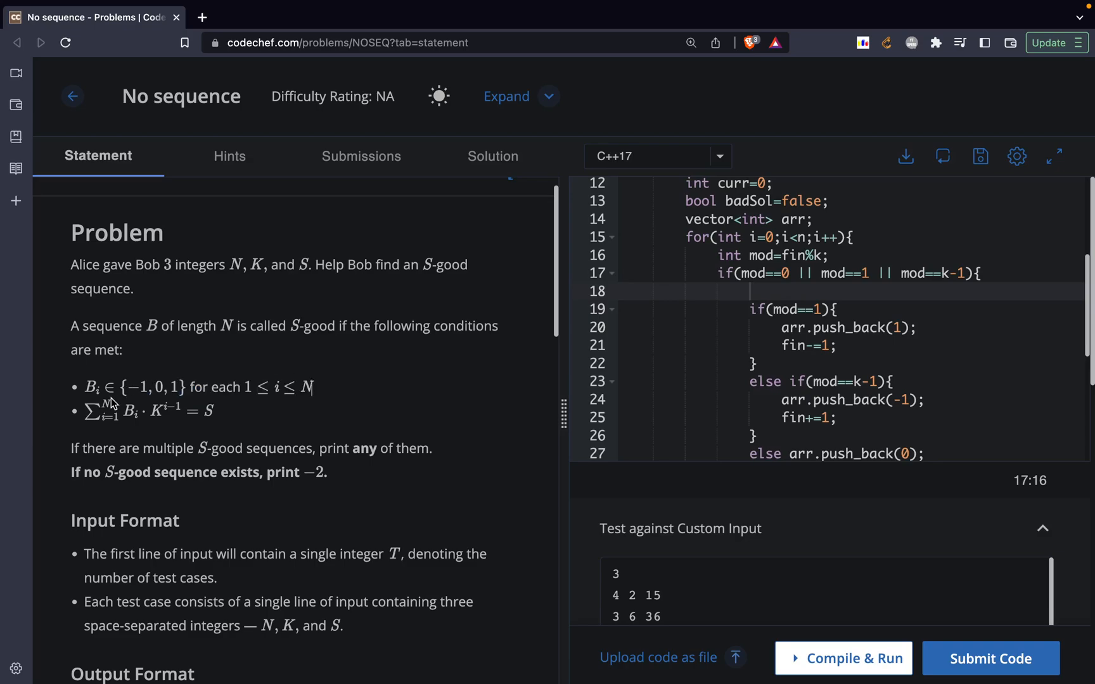
pyautogui.moveTo(164, 376)
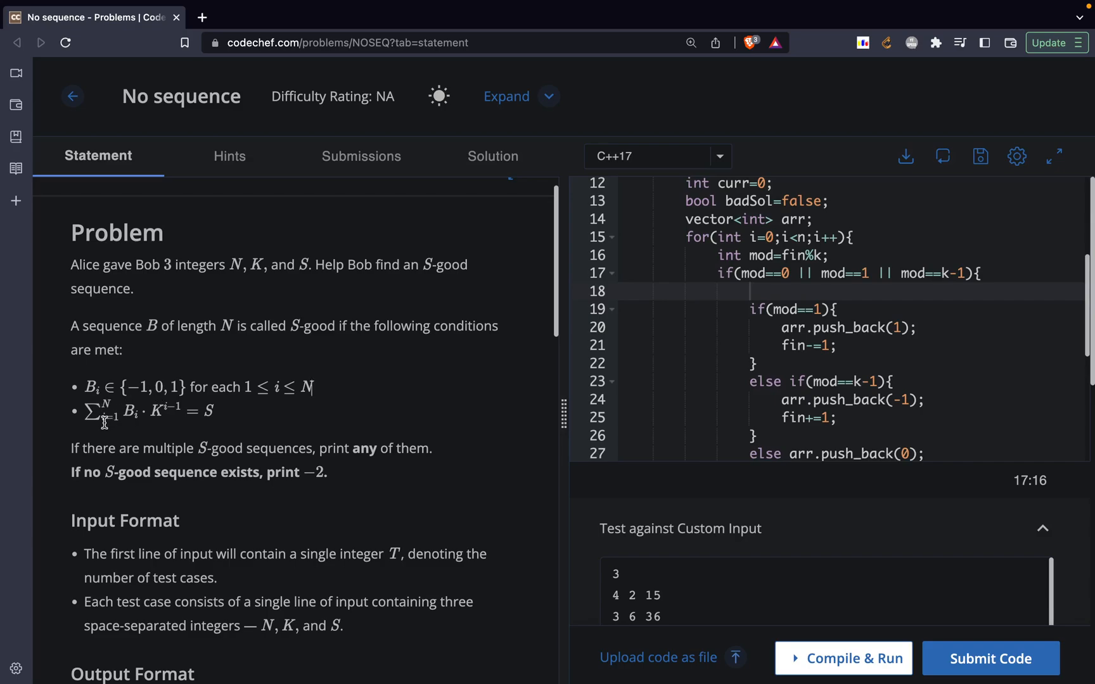
pyautogui.moveTo(60, 413)
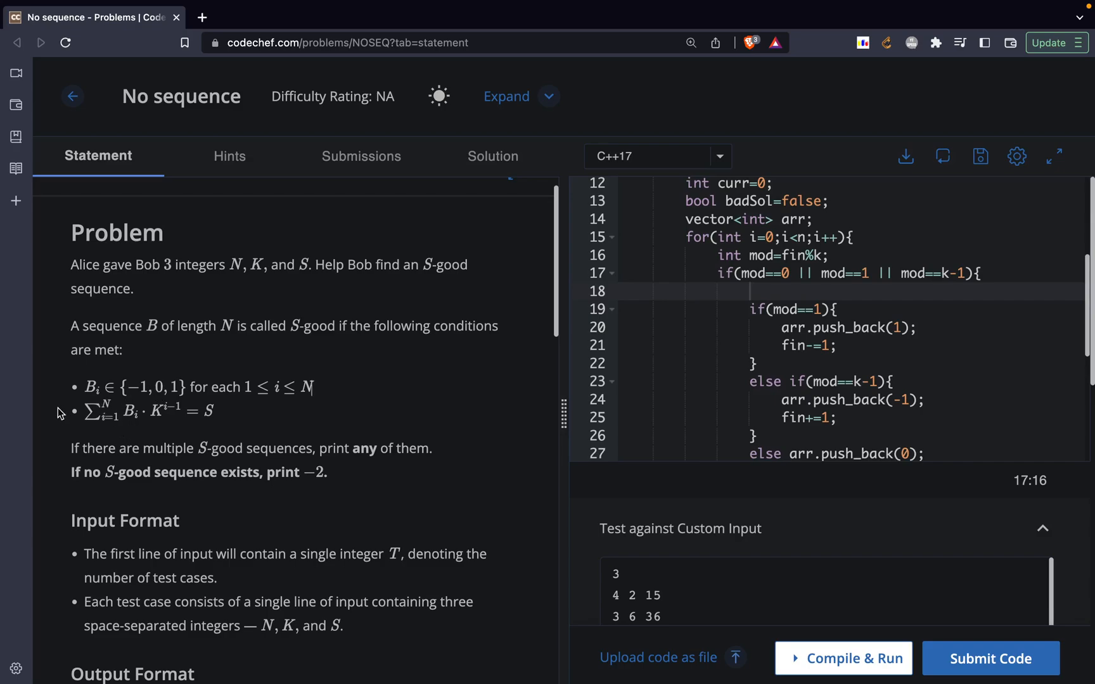
pyautogui.moveTo(333, 433)
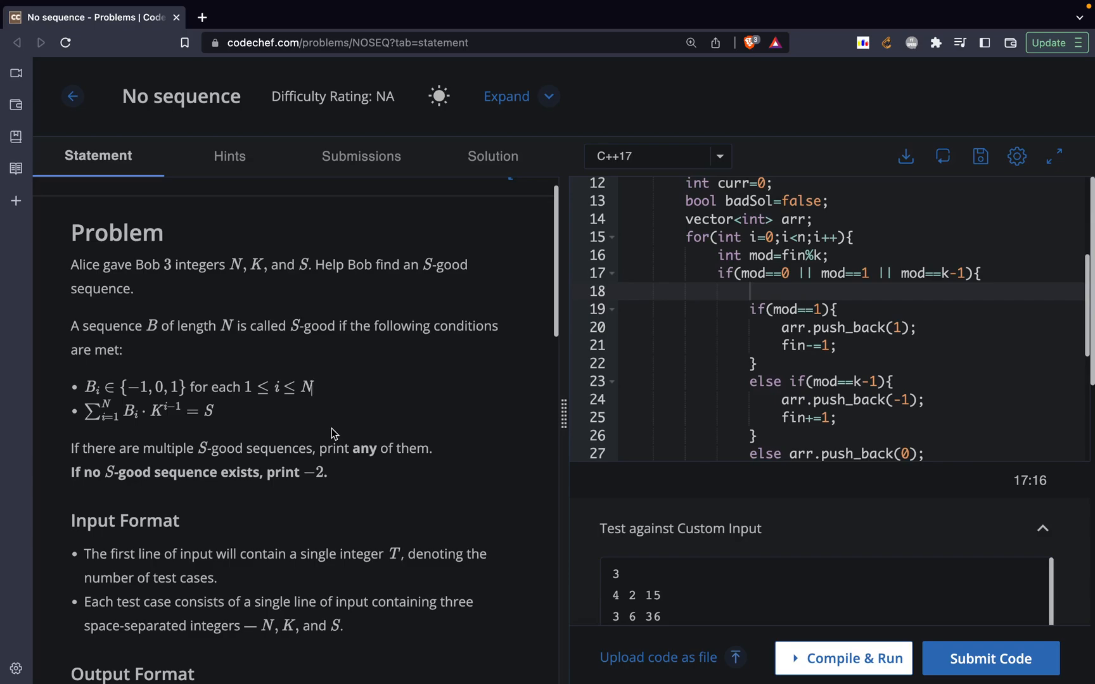
# Step: Read through the NOSEQ statement, highlighting the test-case line description and integer T
pyautogui.scroll(-3)
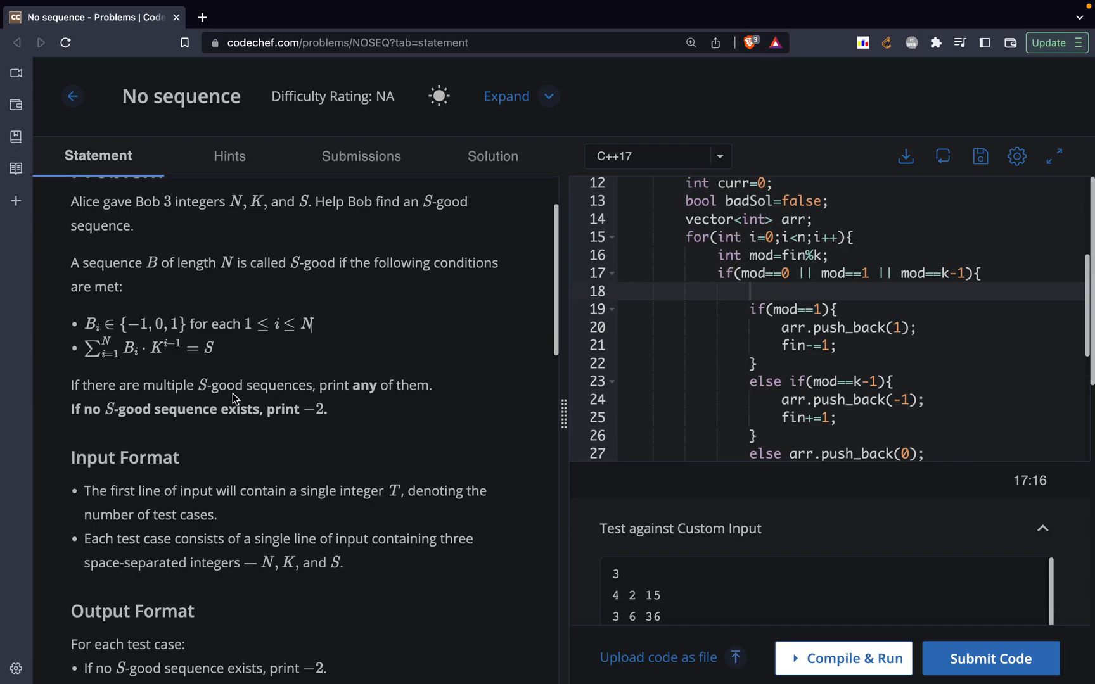
pyautogui.moveTo(299, 403)
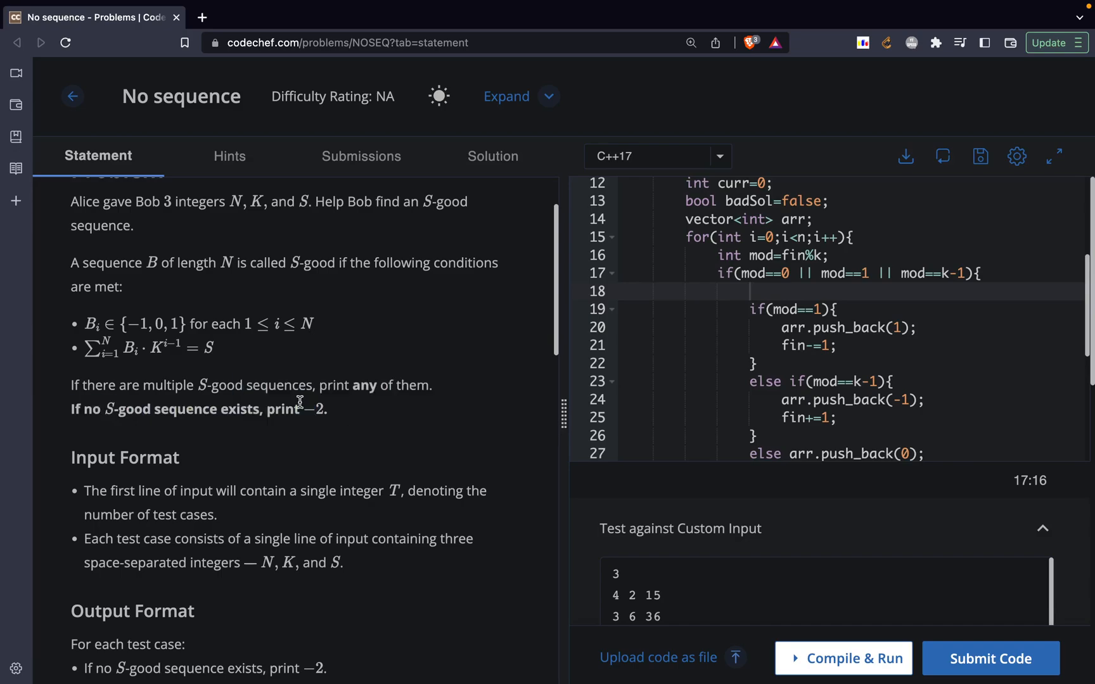
pyautogui.moveTo(188, 404)
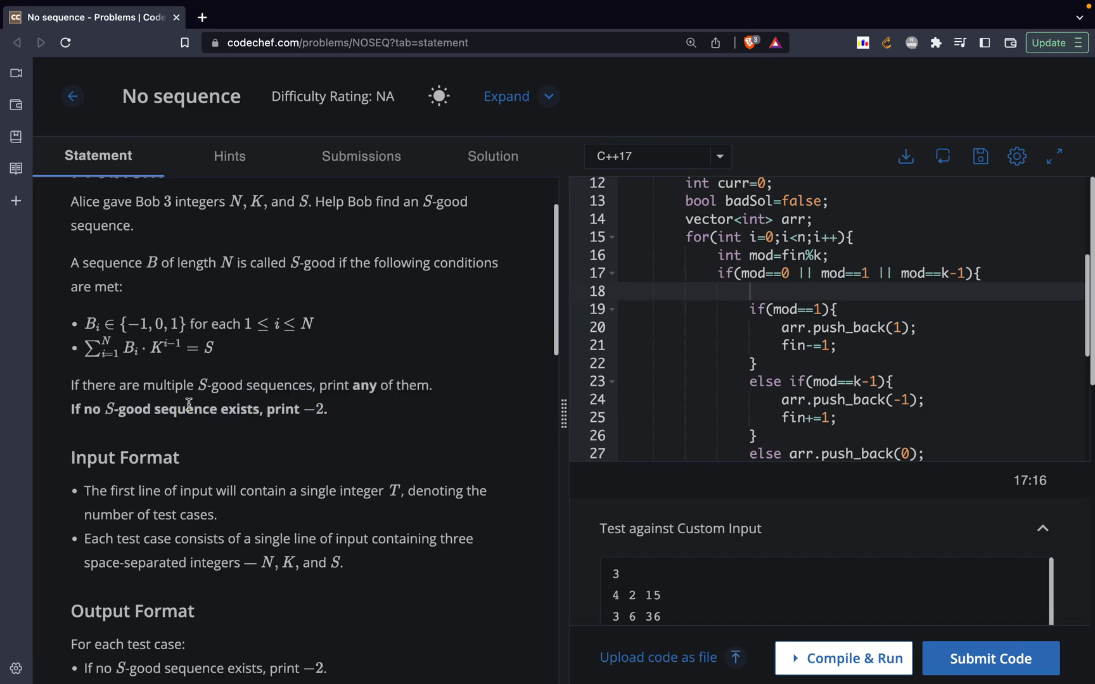
pyautogui.scroll(-3)
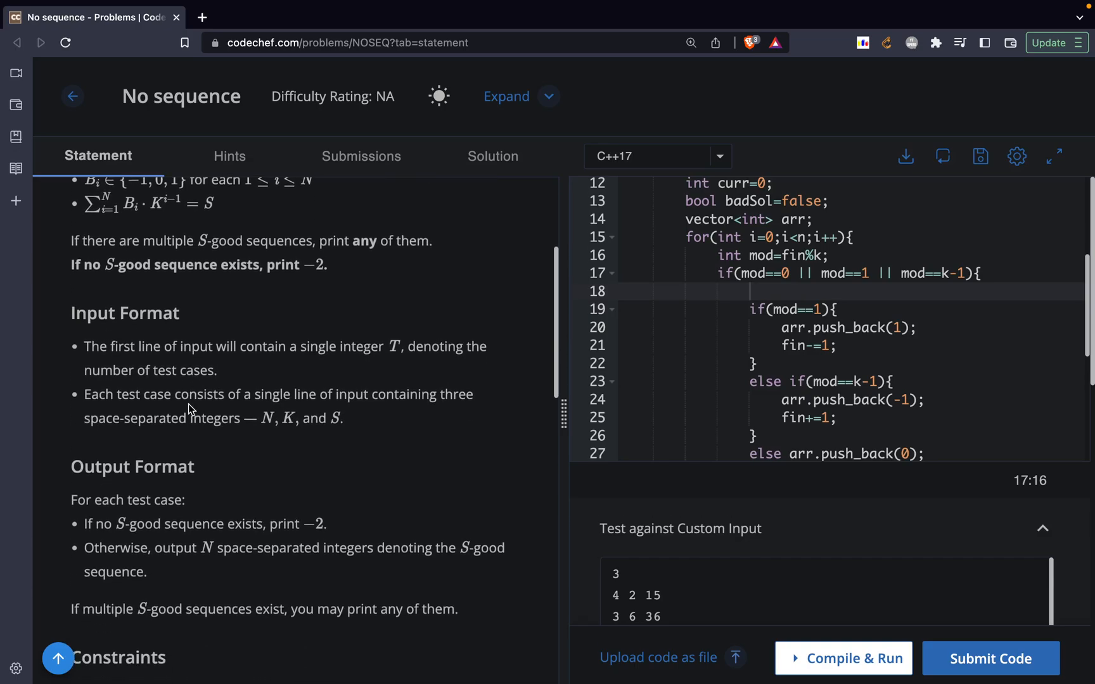
pyautogui.scroll(-3)
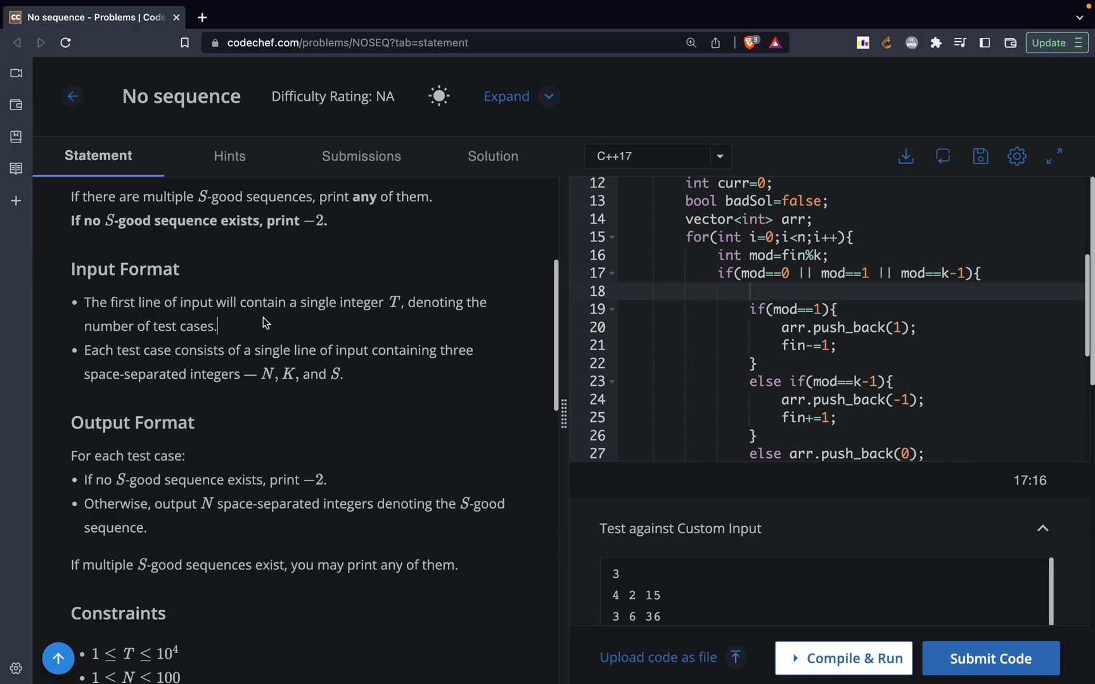
pyautogui.moveTo(138, 350); pyautogui.dragTo(291, 374)
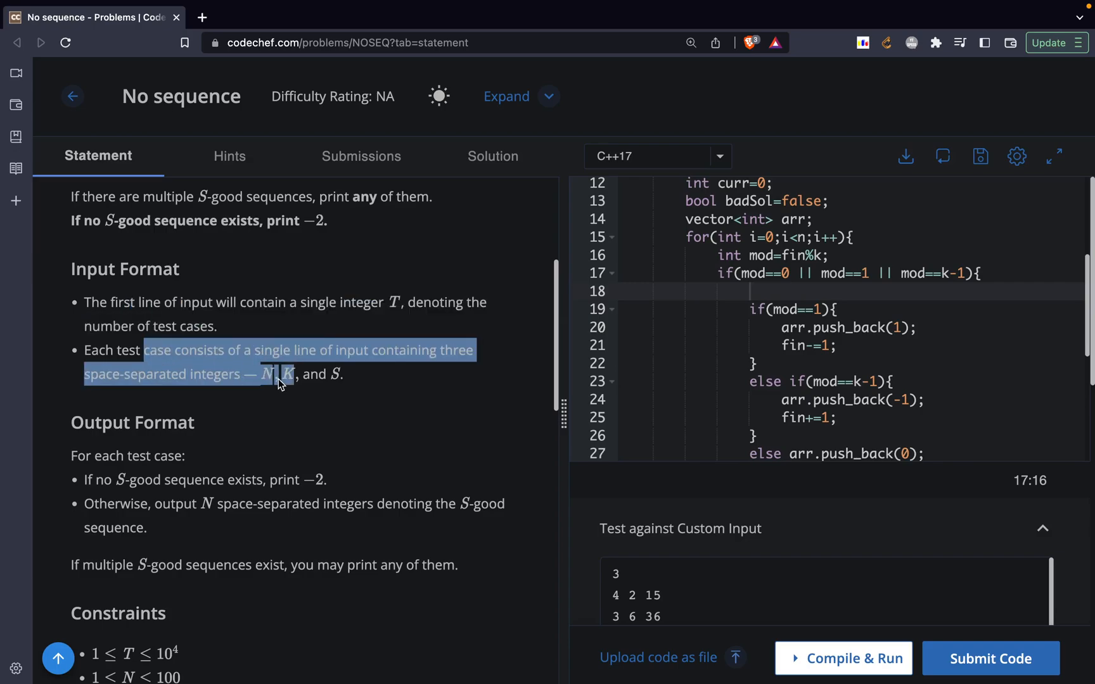
pyautogui.doubleClick(326, 302)
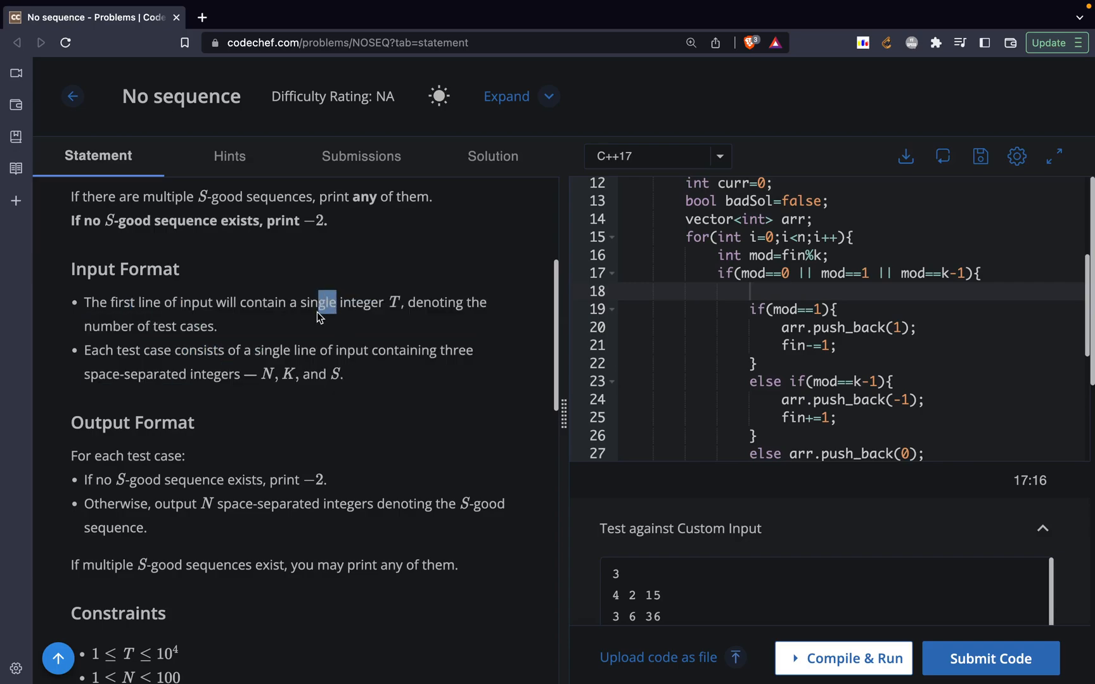
pyautogui.scroll(-3)
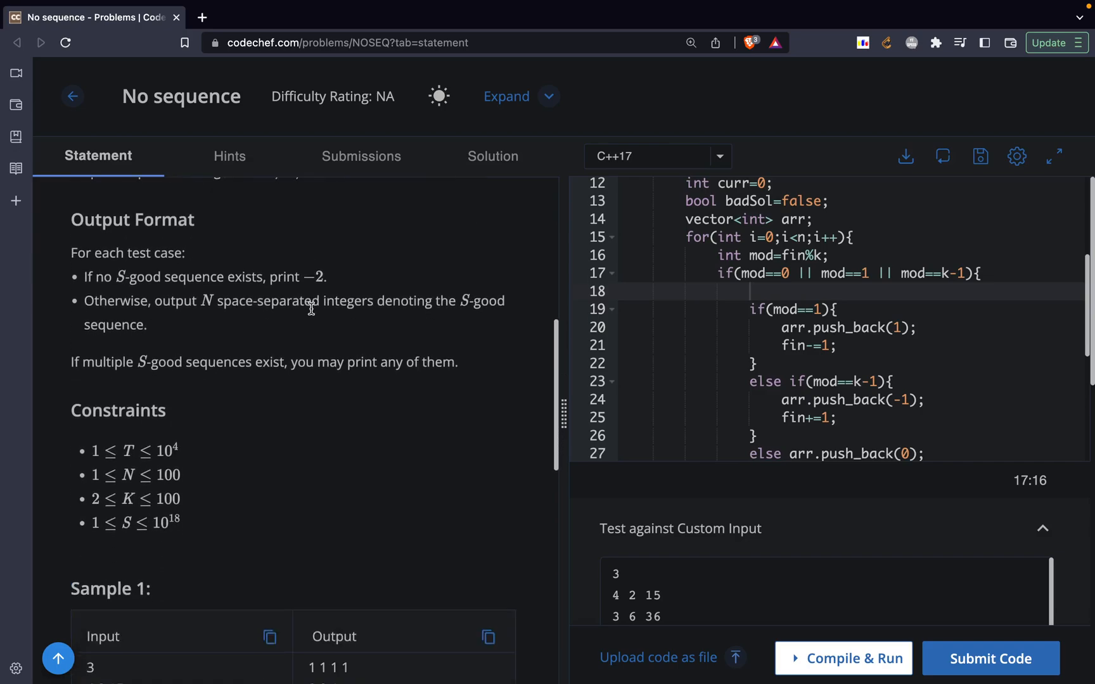
pyautogui.scroll(-3)
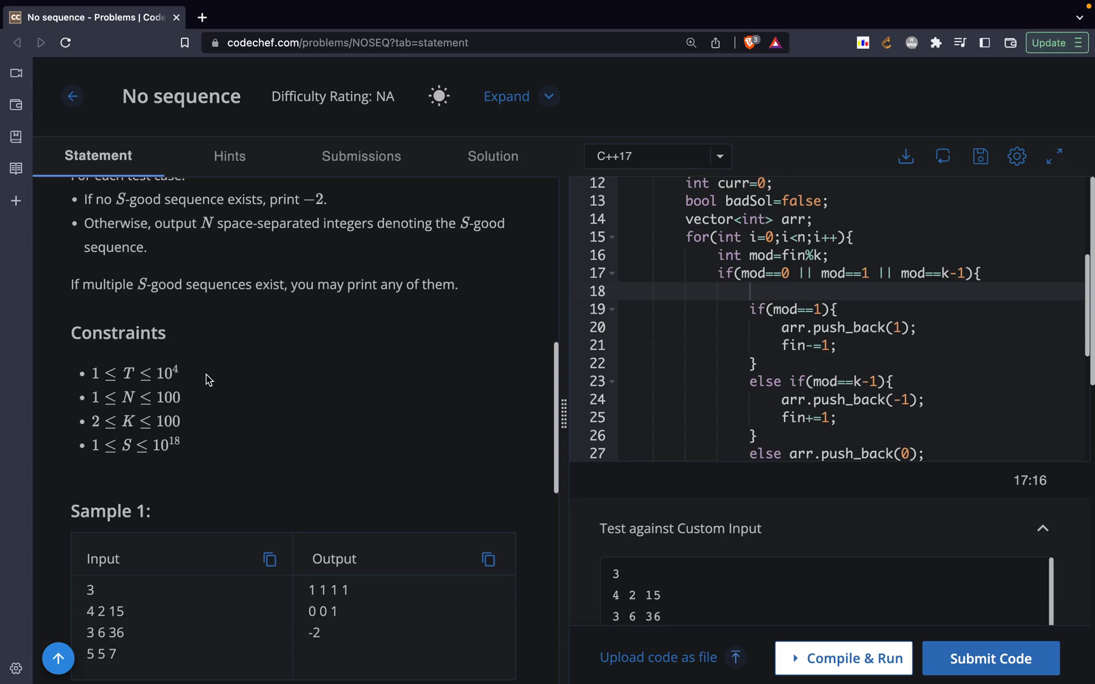
pyautogui.scroll(-3)
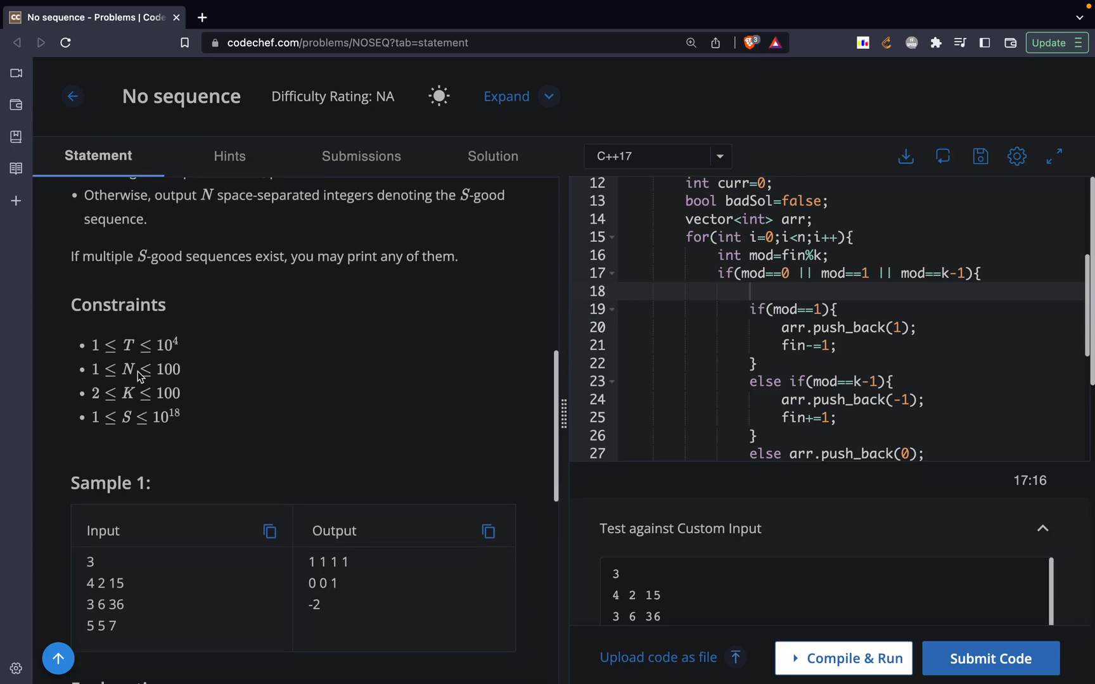
pyautogui.moveTo(145, 373)
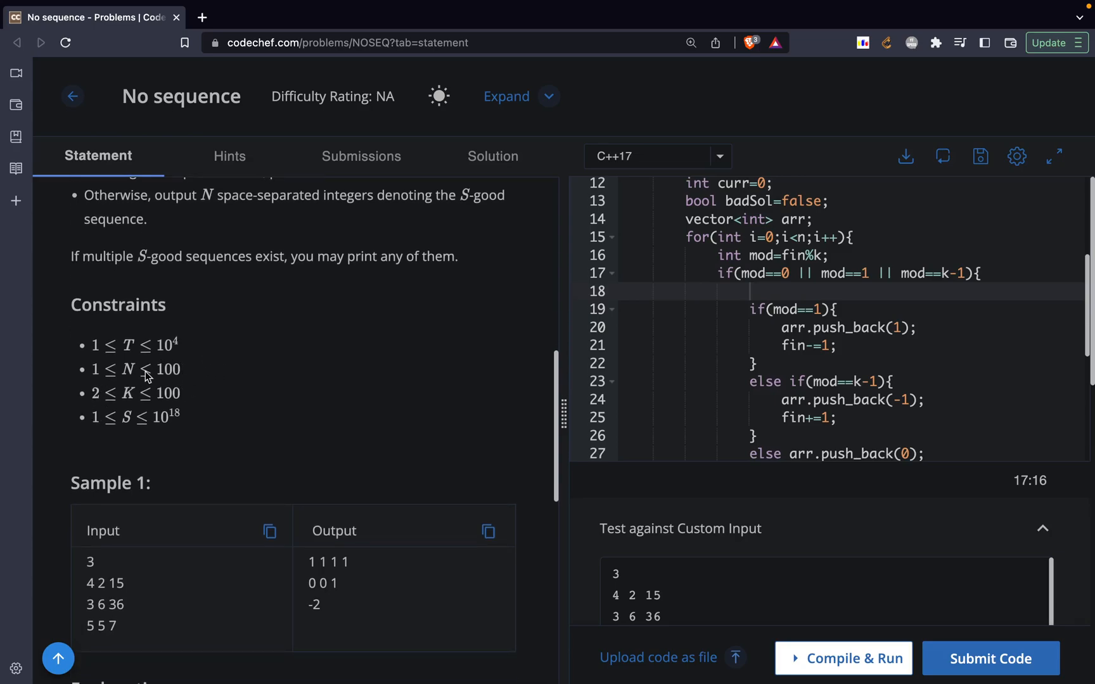
pyautogui.moveTo(186, 424)
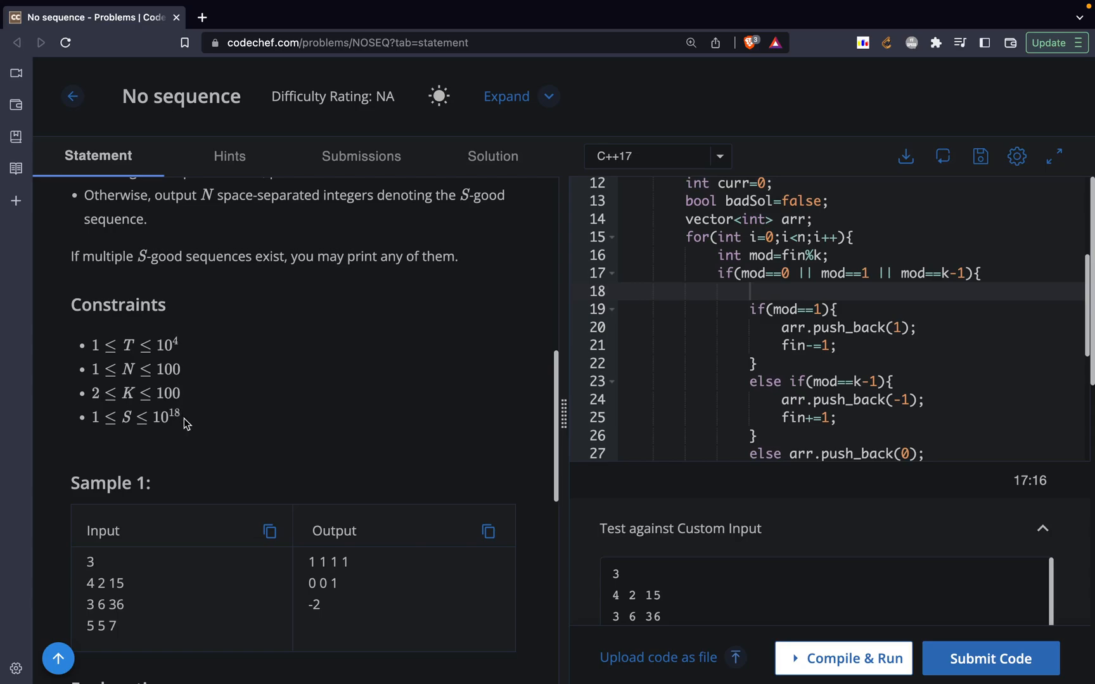
pyautogui.scroll(-3)
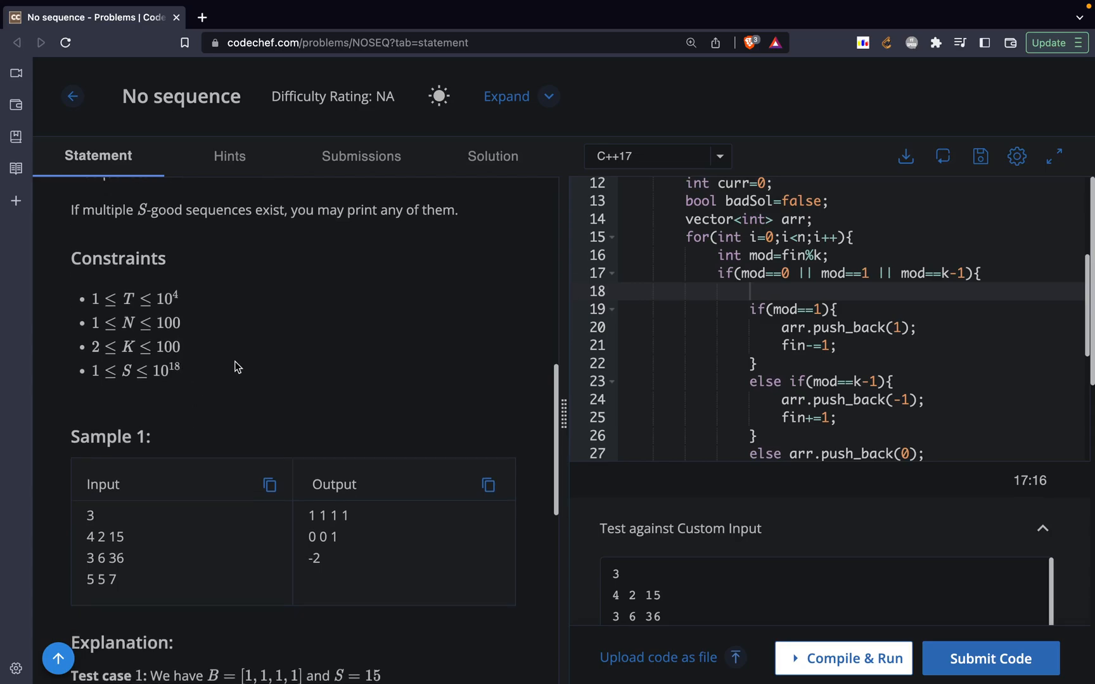
pyautogui.moveTo(197, 392)
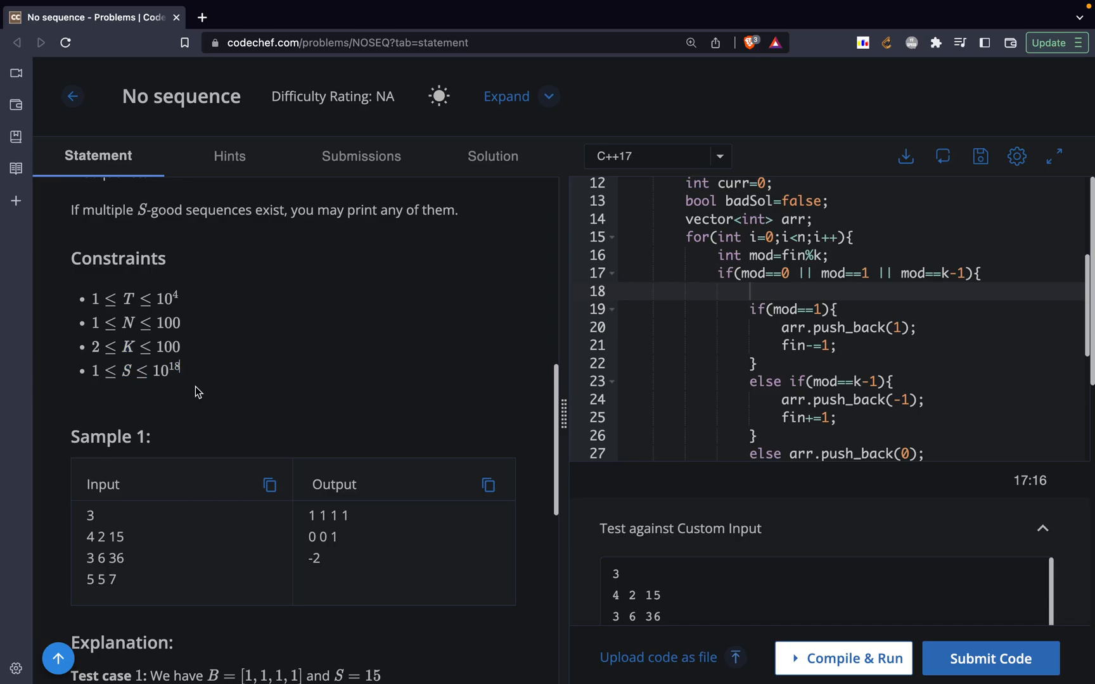
pyautogui.scroll(-3)
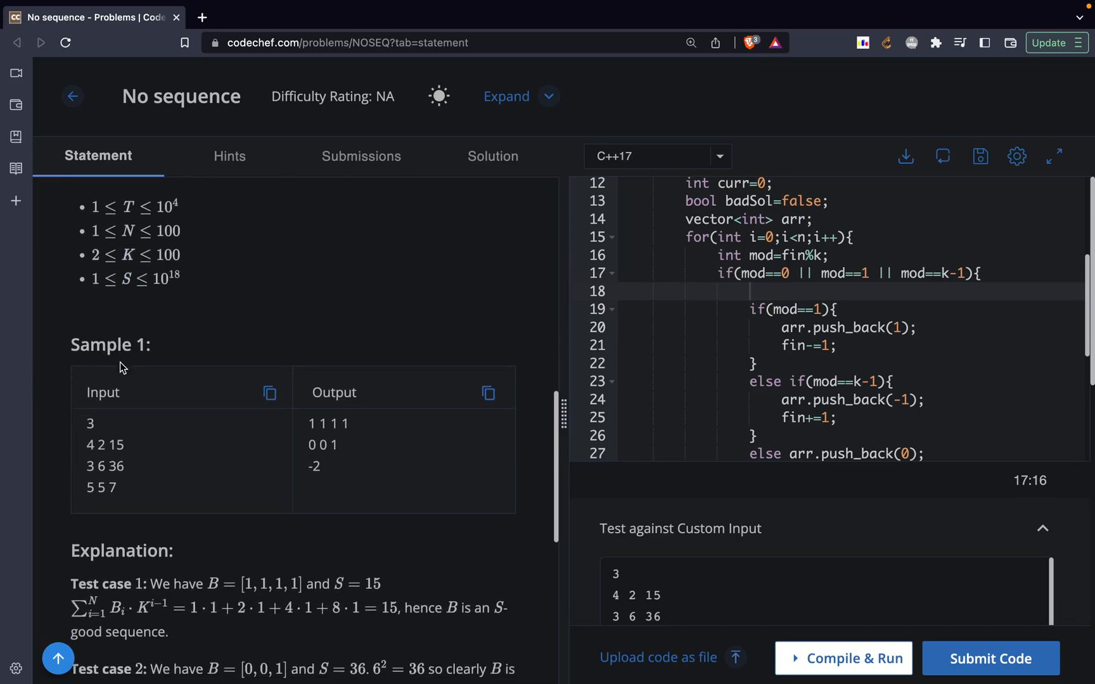
pyautogui.scroll(-3)
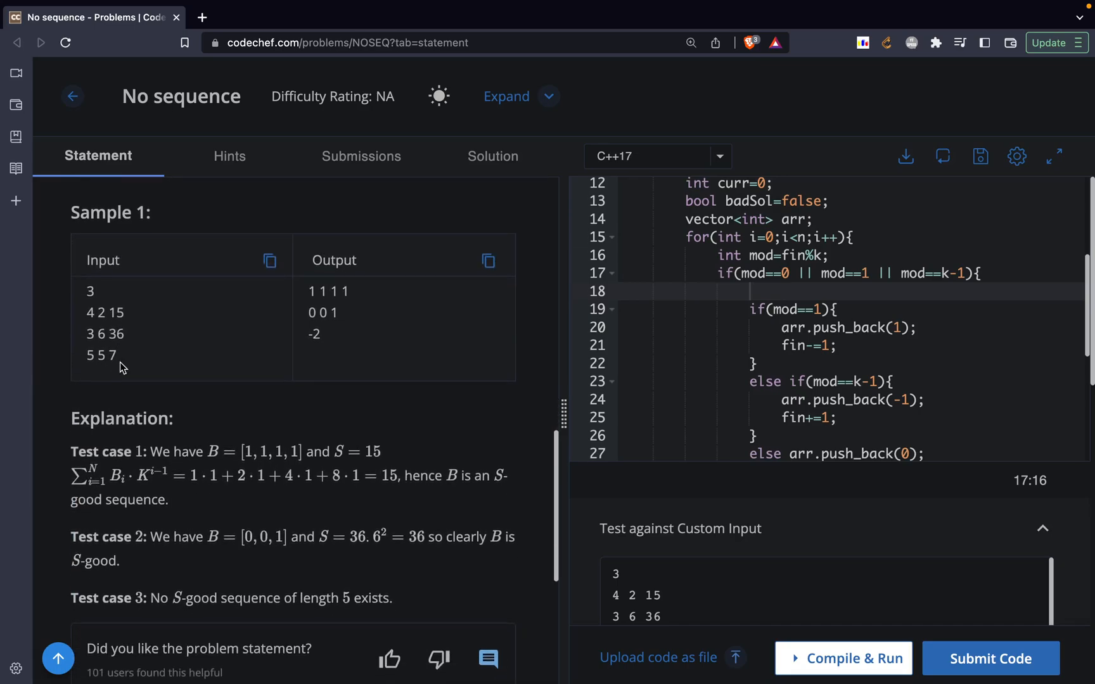
pyautogui.moveTo(210, 340)
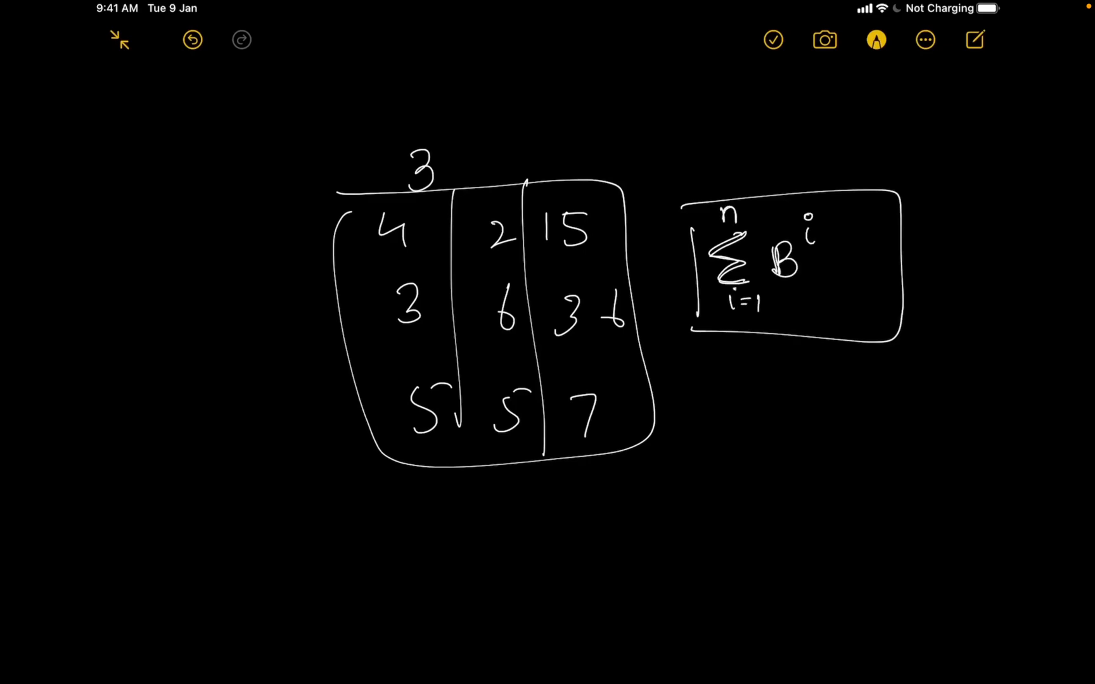
# Step: Sketch the B_i·K^(i−1) = S formula in Notes, labelling 'binary num' and 'K=?'
pyautogui.click(809, 230)
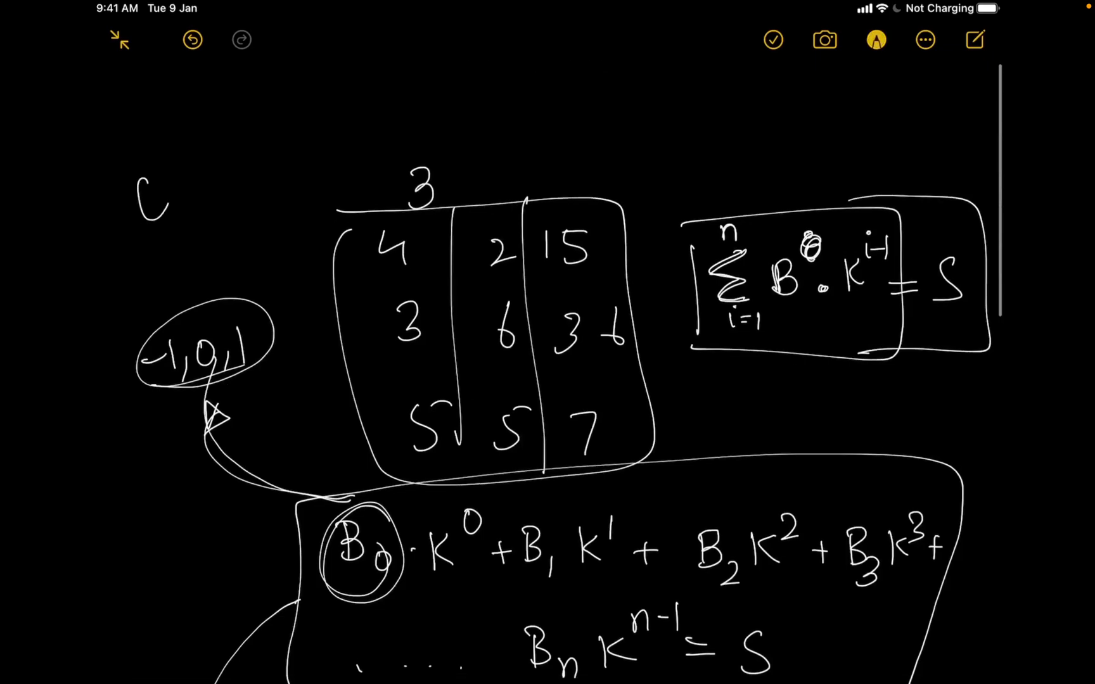
pyautogui.write('binary numbers')
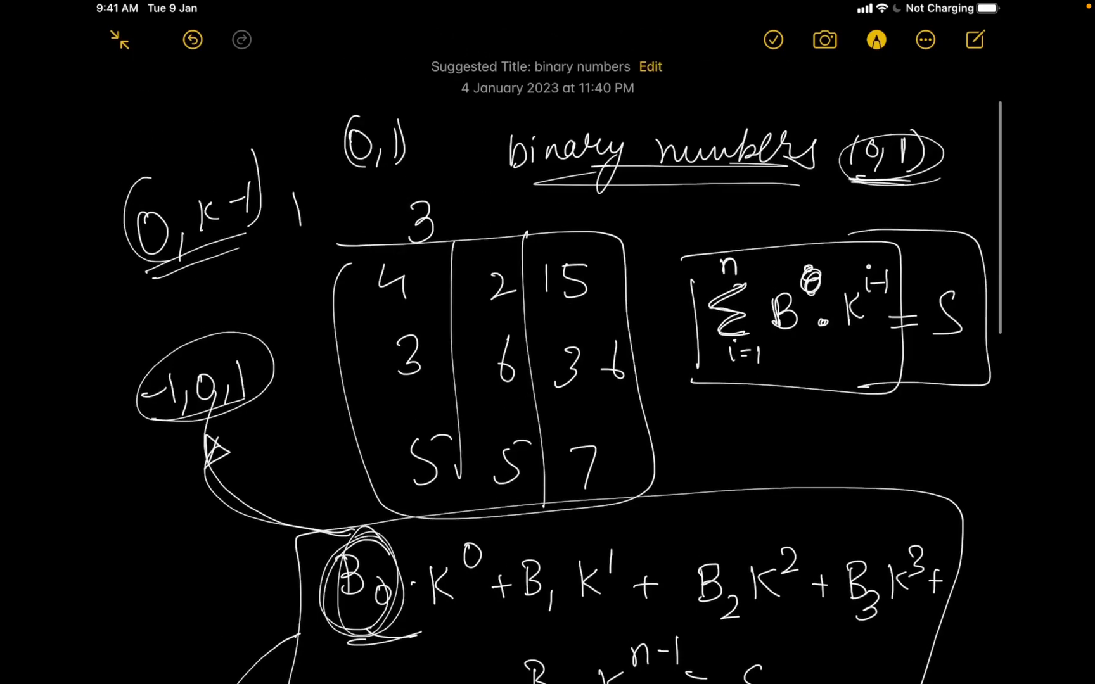
pyautogui.write('K=?')
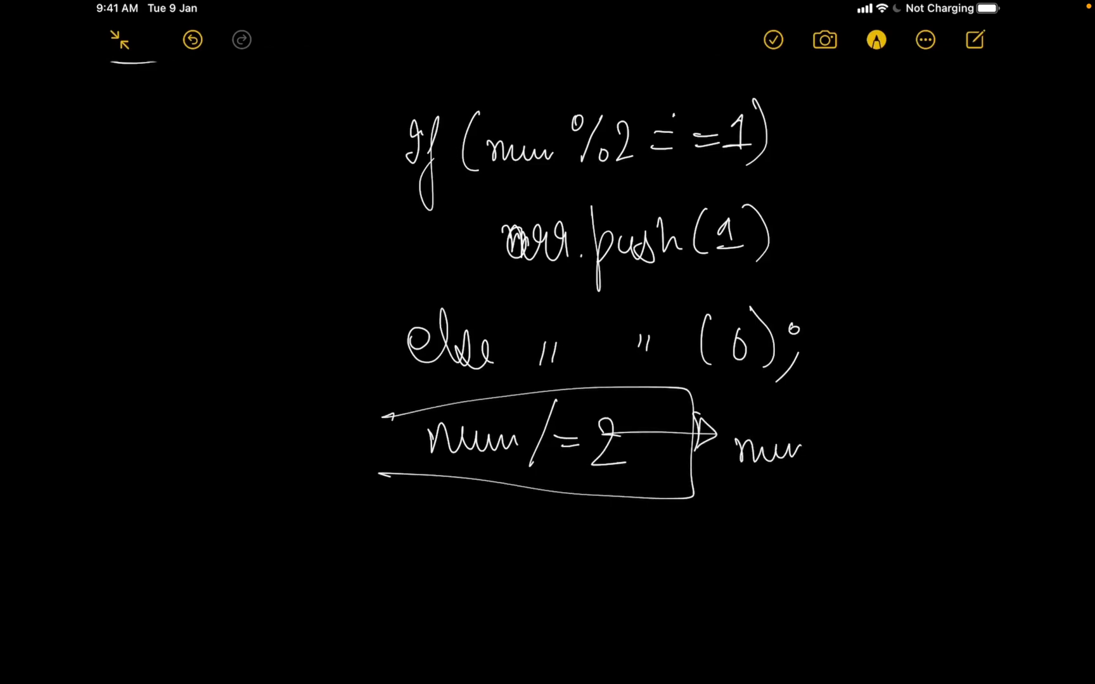
# Step: Scroll the Notes page down to a blank area for the binary-conversion pseudocode
pyautogui.scroll(-3)
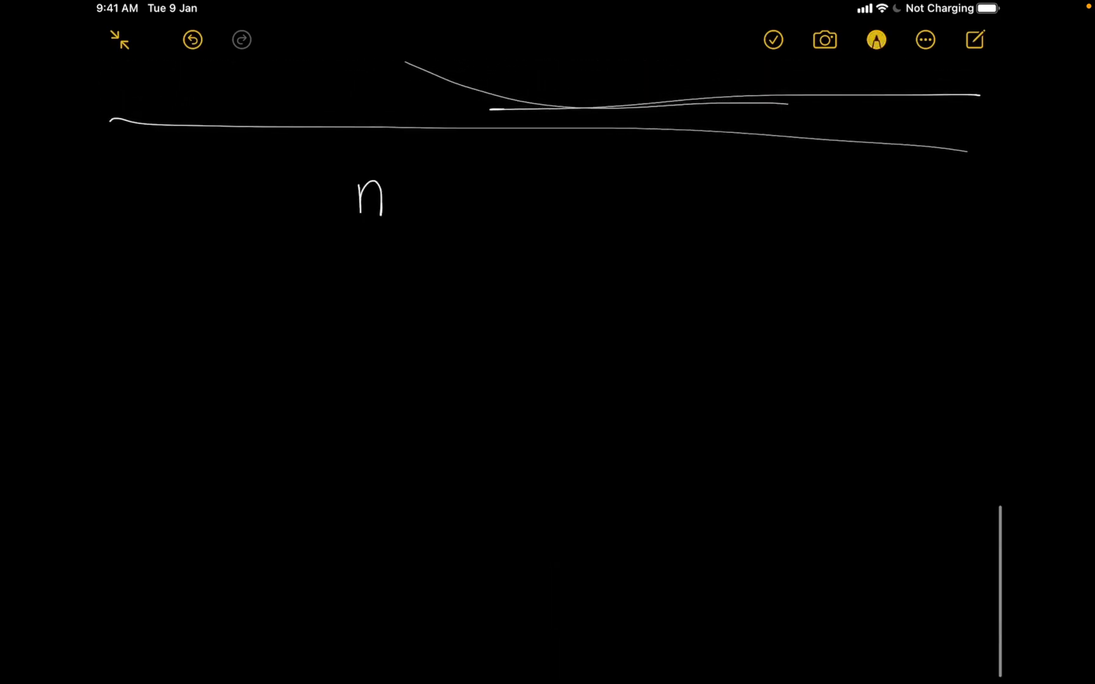
# Step: Handwrite 'n = number of terms', 'K → base', 'S → final number', retracing K boldly
pyautogui.moveTo(440, 192); pyautogui.dragTo(409, 203)
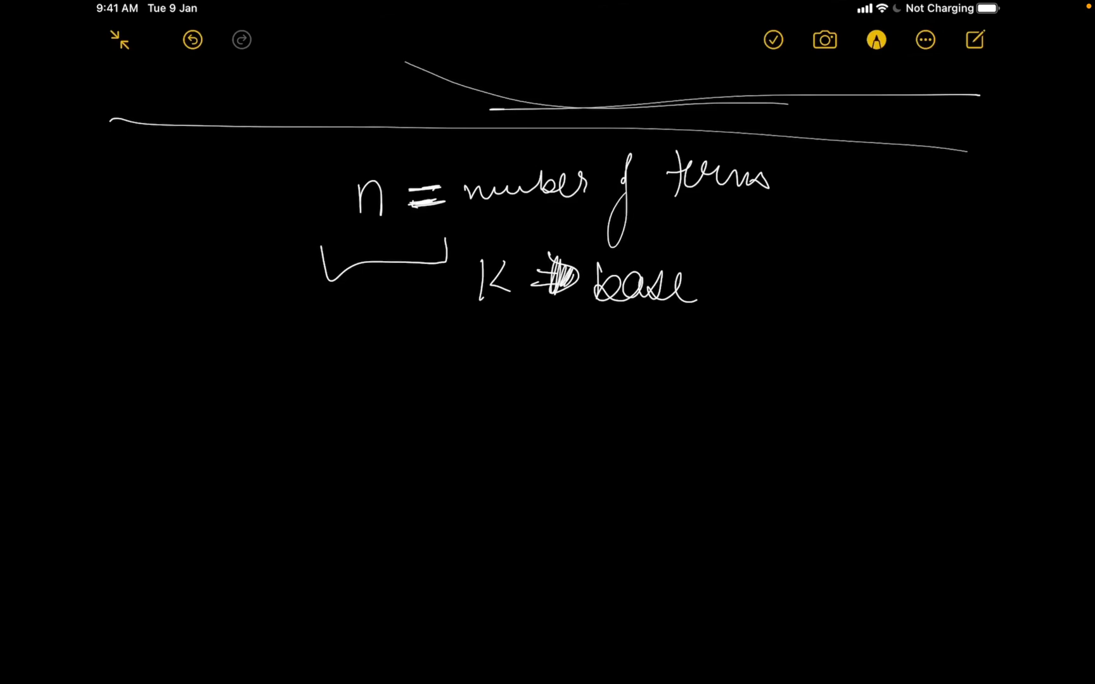
pyautogui.click(875, 40)
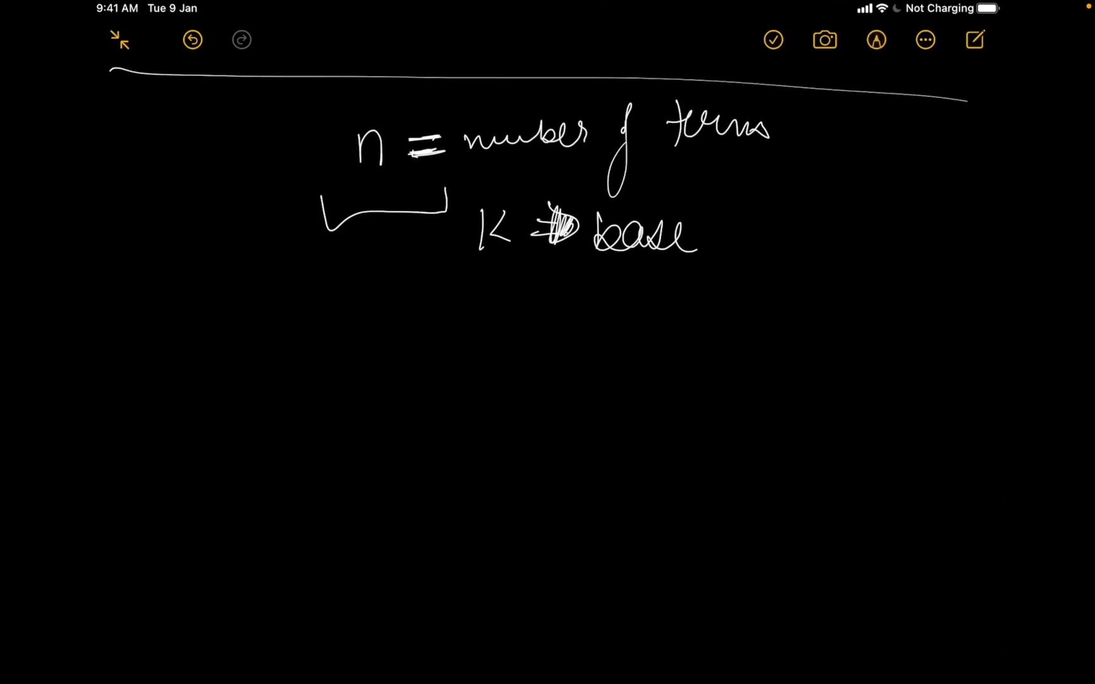
pyautogui.click(876, 40)
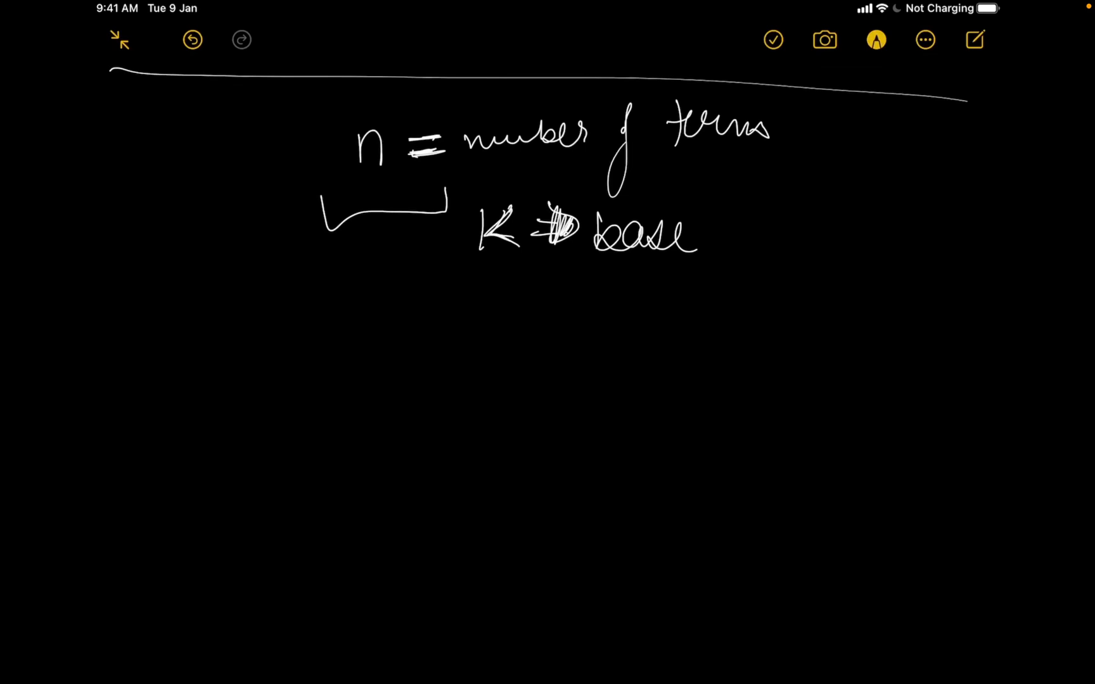
pyautogui.click(504, 278)
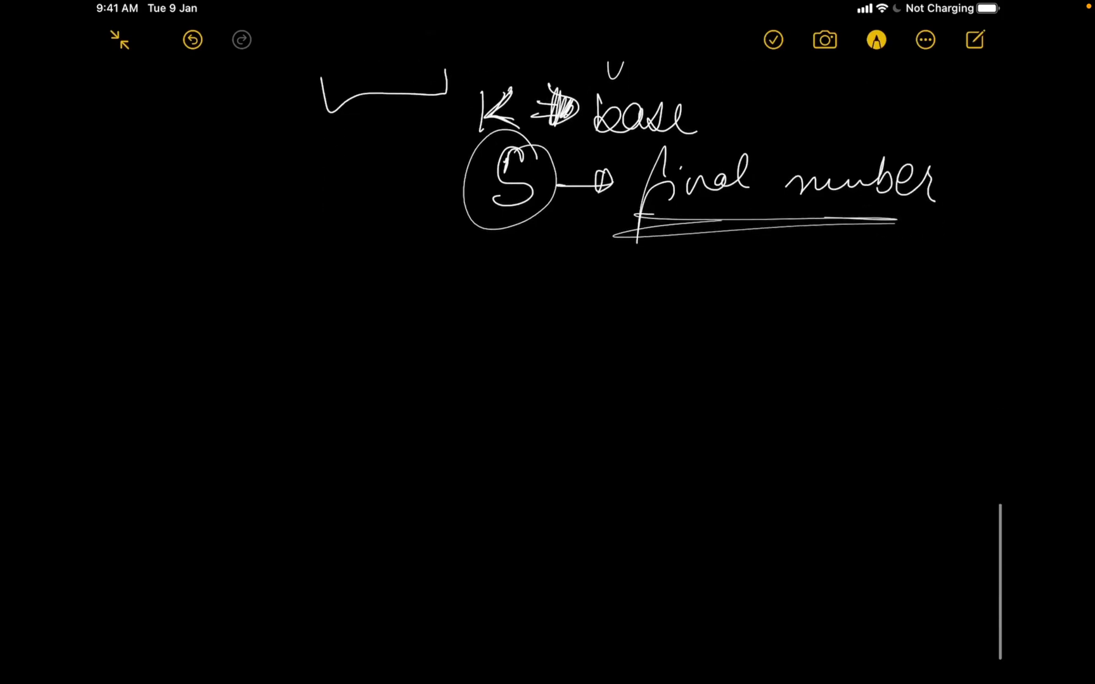
pyautogui.scroll(-3)
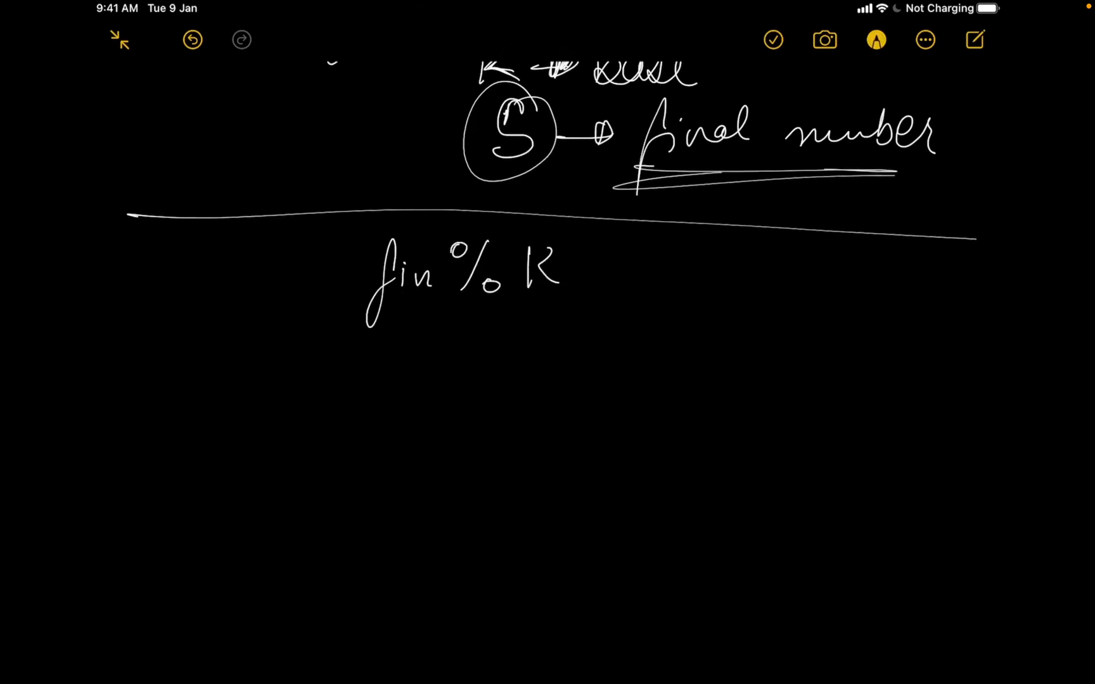
# Step: Draw a long divider stroke and begin writing 'fin % K' below it
pyautogui.moveTo(587, 272); pyautogui.dragTo(705, 268)
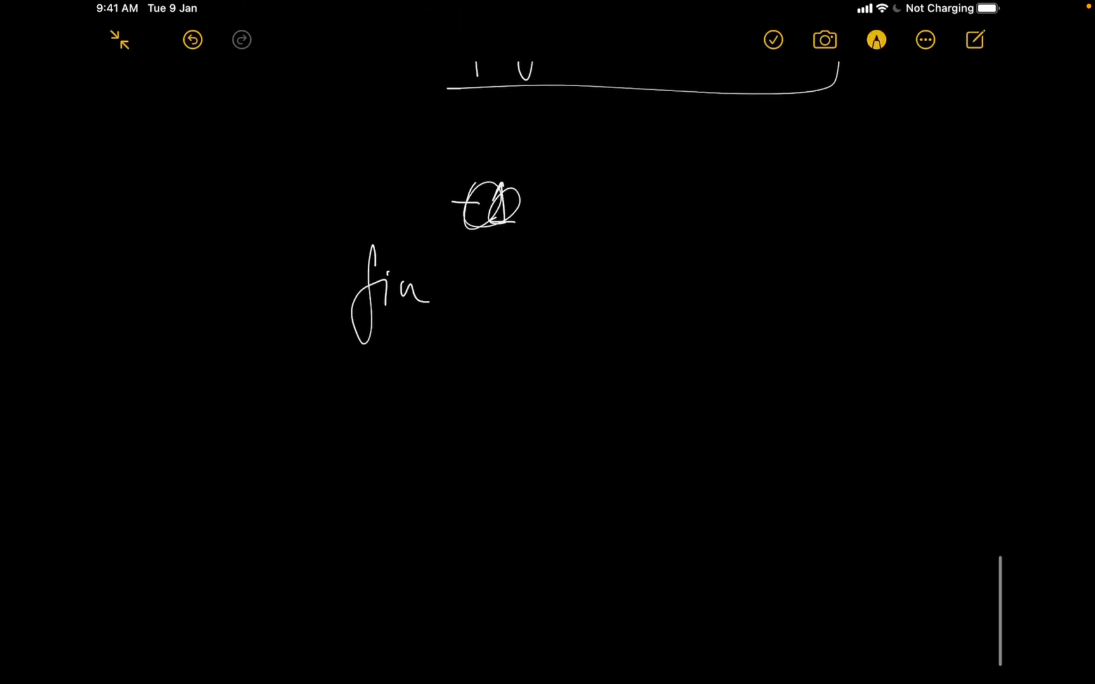
# Step: Write 'final answer I want to…' and draw arrows linking curr's and fin's +1/−1 values
pyautogui.moveTo(419, 293); pyautogui.dragTo(530, 301)
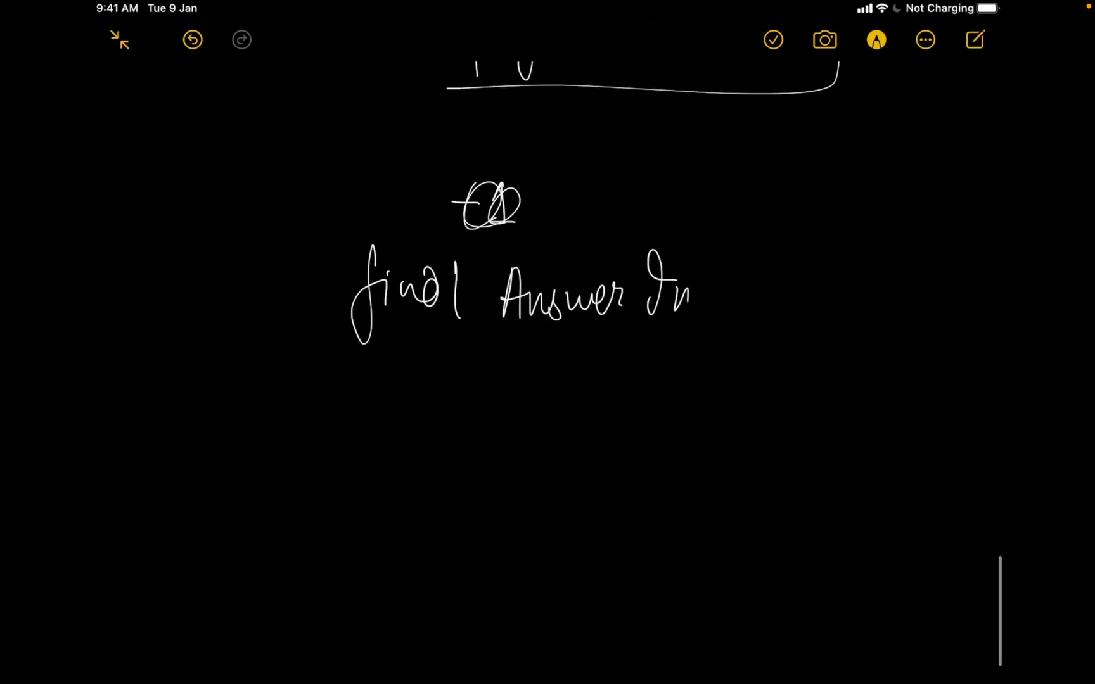
pyautogui.moveTo(691, 287); pyautogui.dragTo(845, 293)
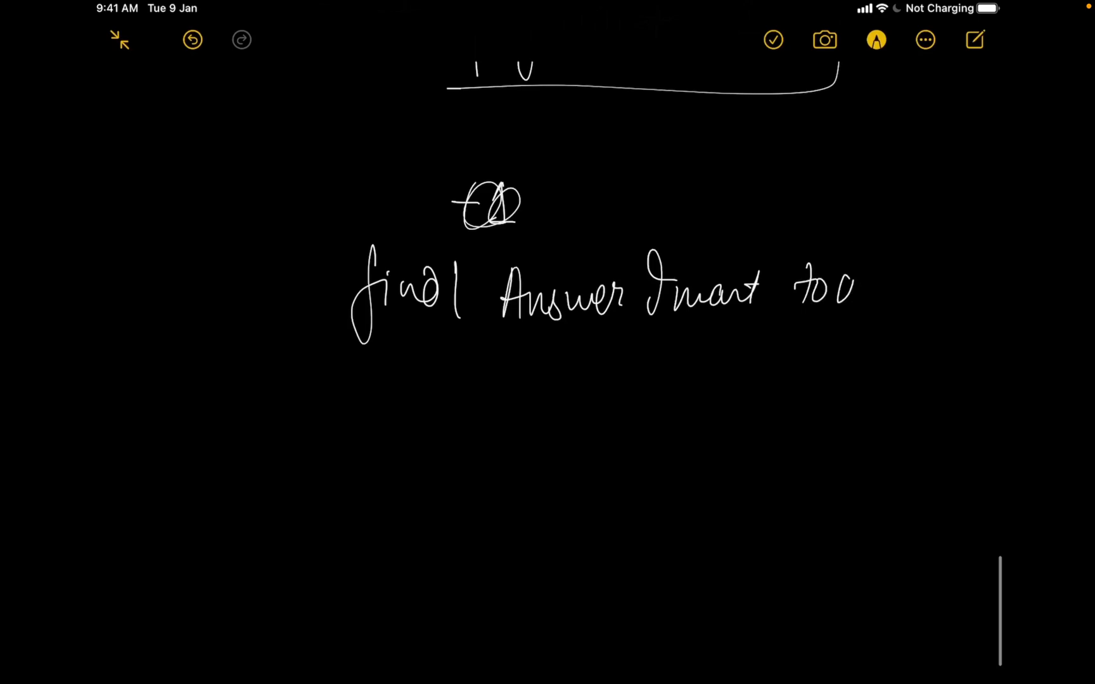
pyautogui.moveTo(824, 286); pyautogui.dragTo(971, 286)
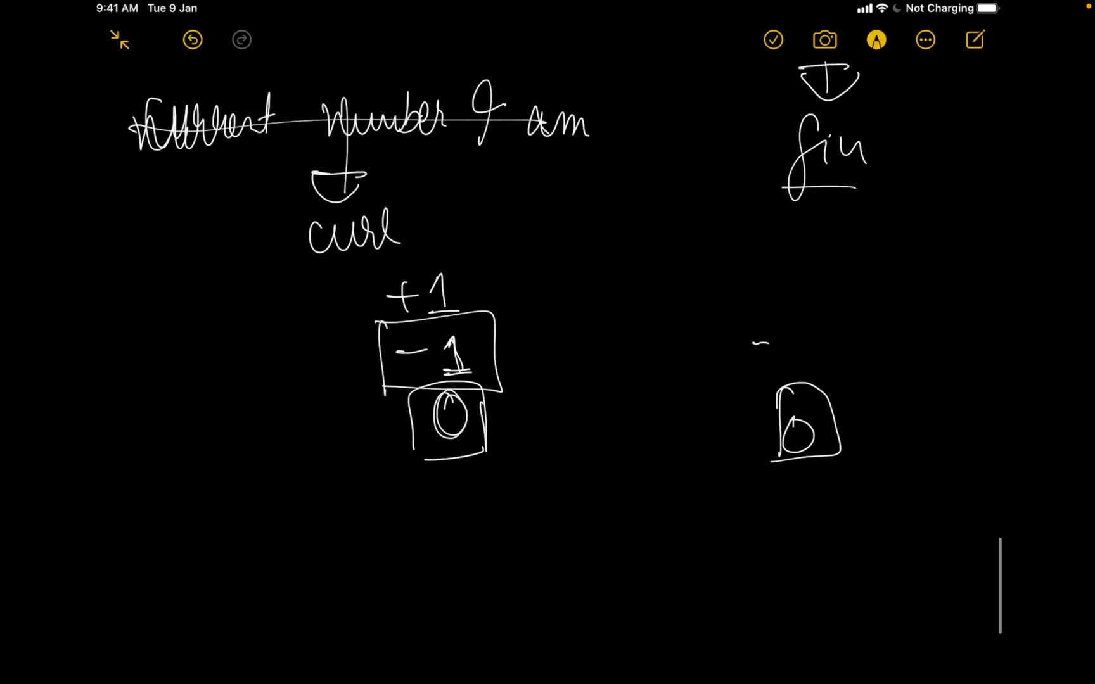
pyautogui.moveTo(740, 346); pyautogui.dragTo(809, 343)
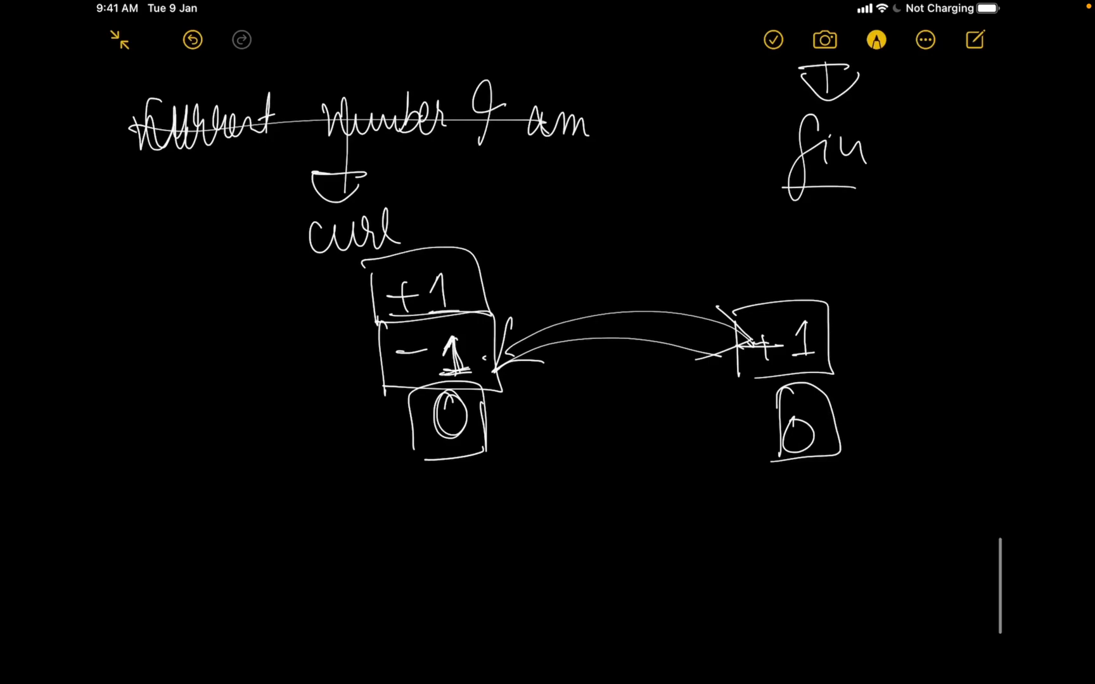
pyautogui.moveTo(482, 279); pyautogui.dragTo(733, 266)
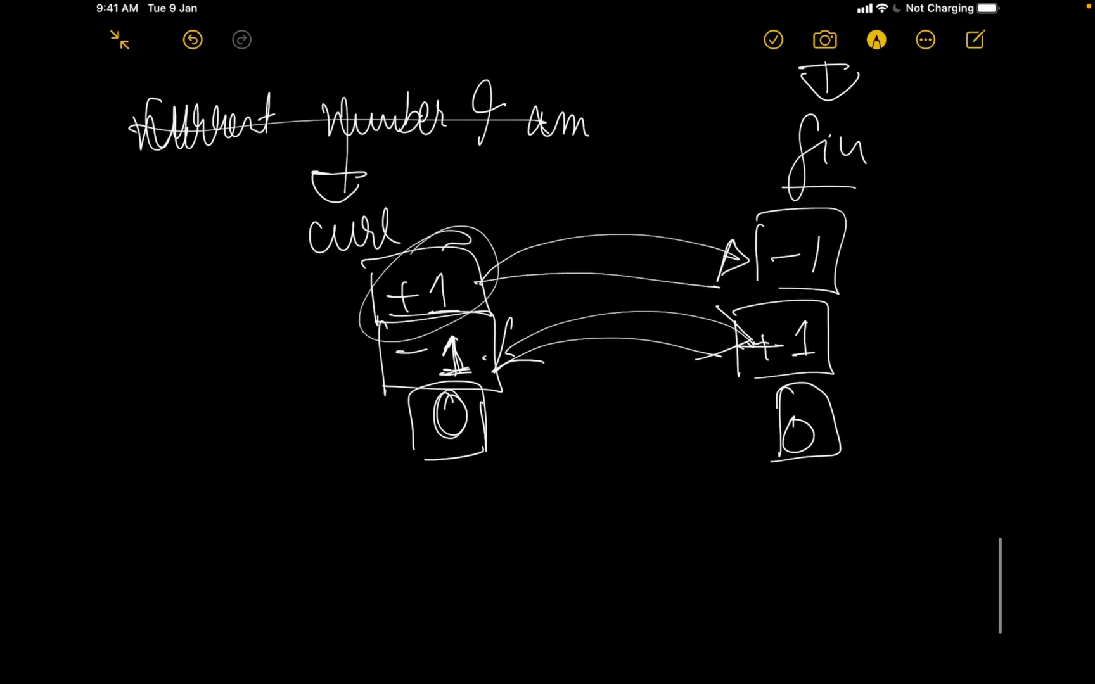
pyautogui.scroll(-3)
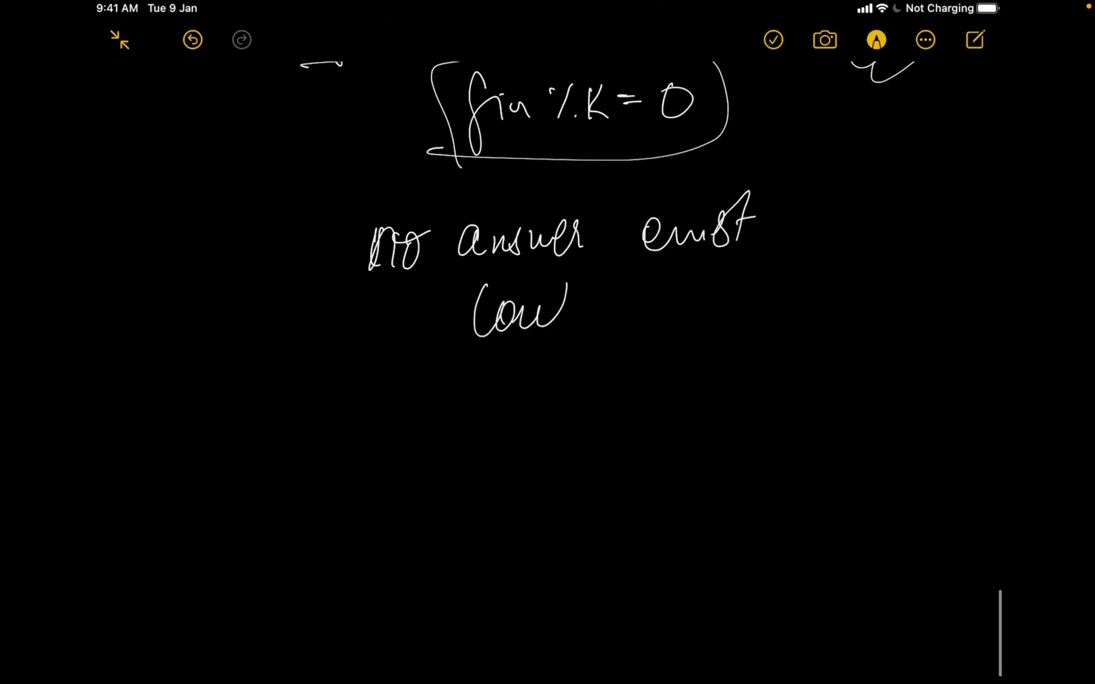
# Step: Note 'no answer exist' under the boxed condition and write f/K beside the lone K
pyautogui.moveTo(552, 307); pyautogui.dragTo(782, 300)
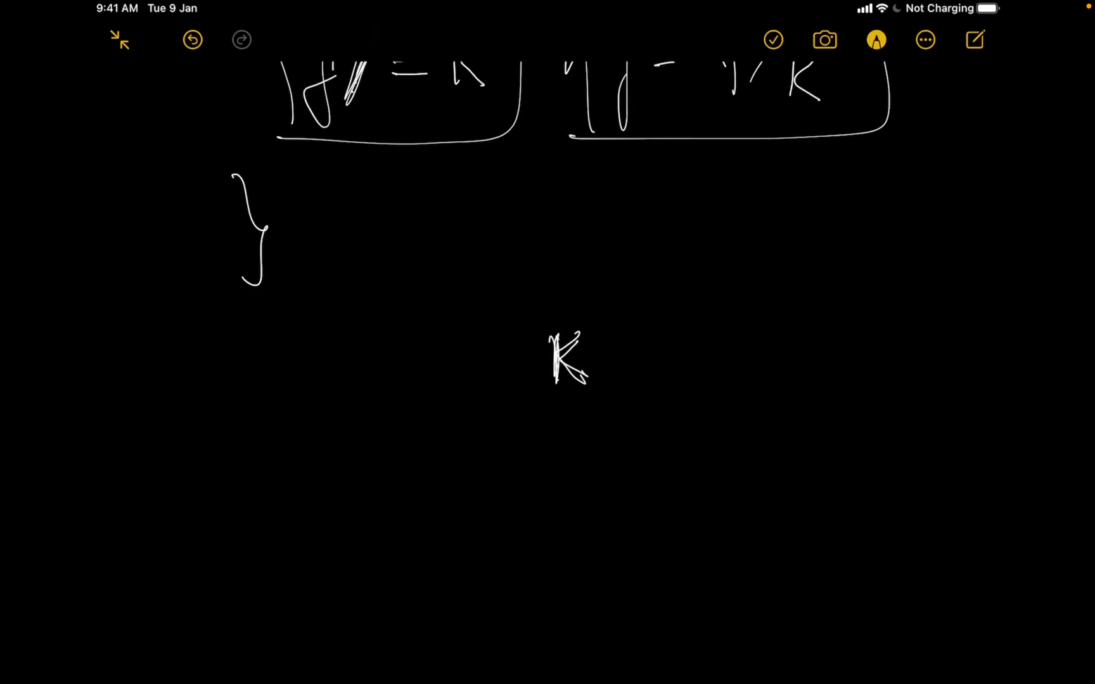
pyautogui.moveTo(579, 335); pyautogui.dragTo(587, 383)
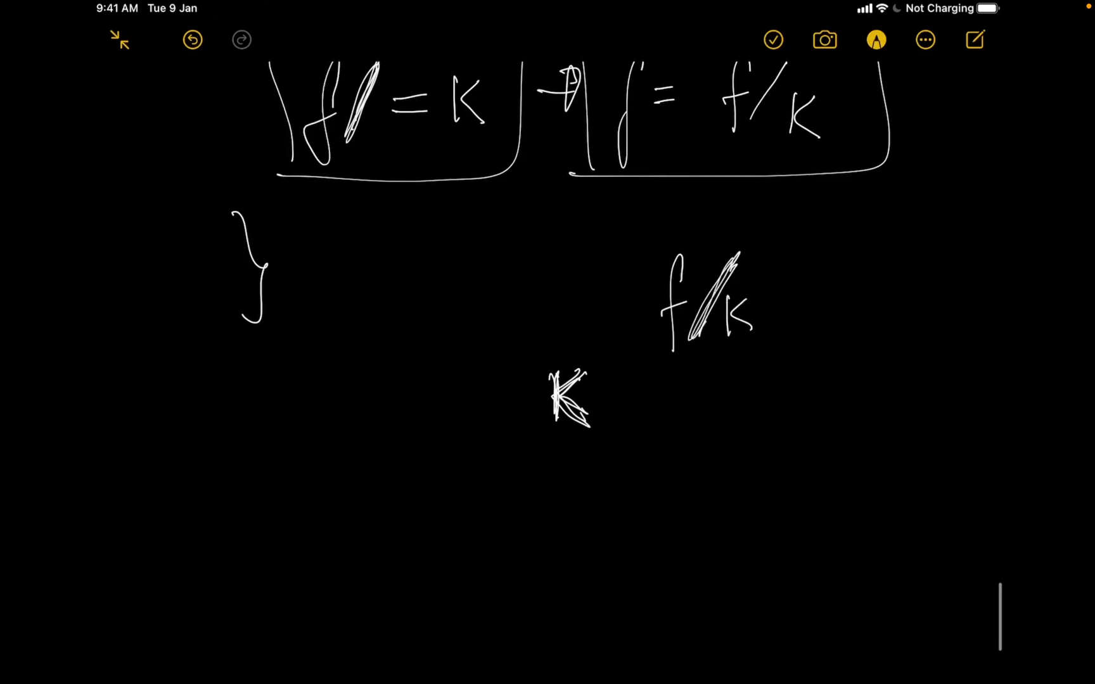
pyautogui.scroll(-3)
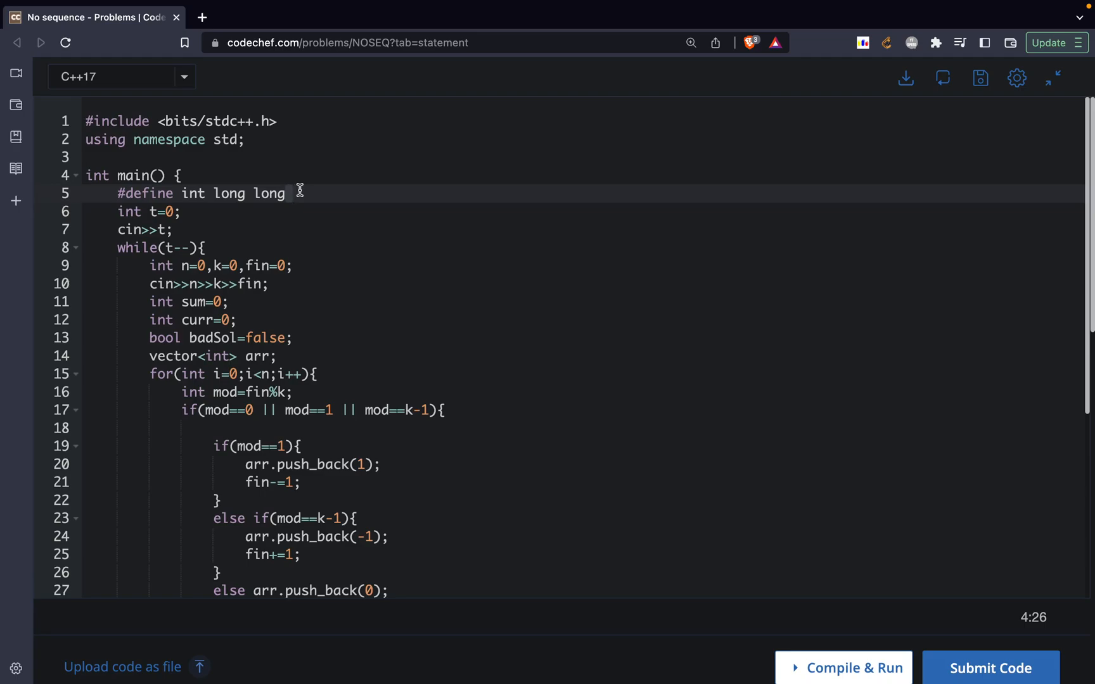
pyautogui.moveTo(279, 190)
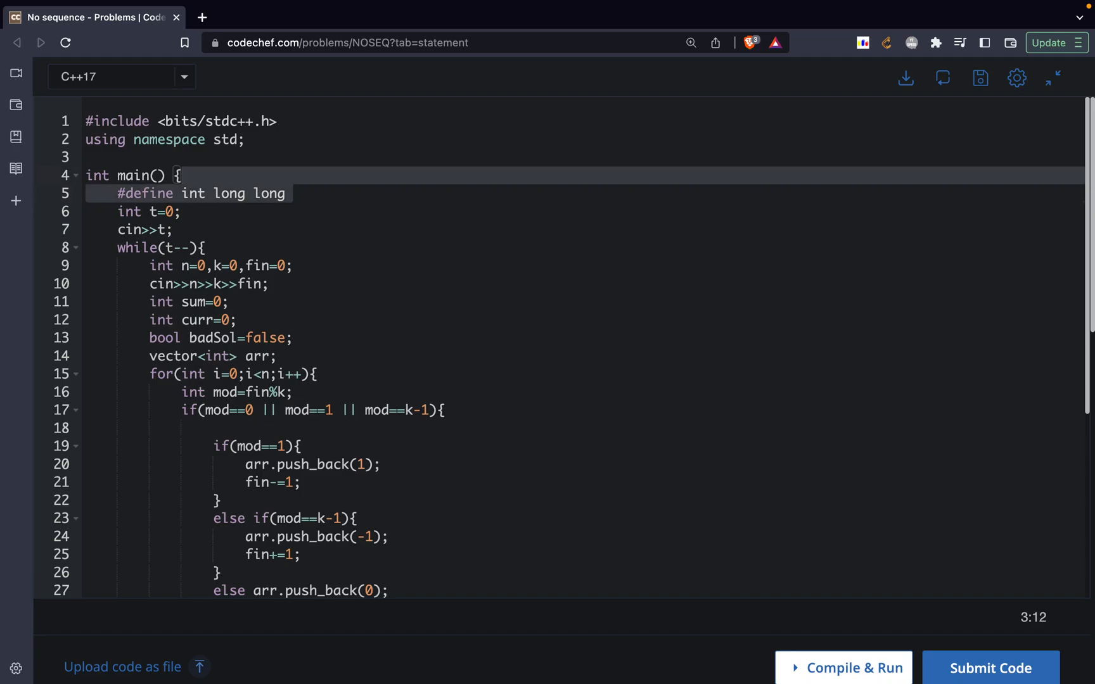
pyautogui.moveTo(352, 199)
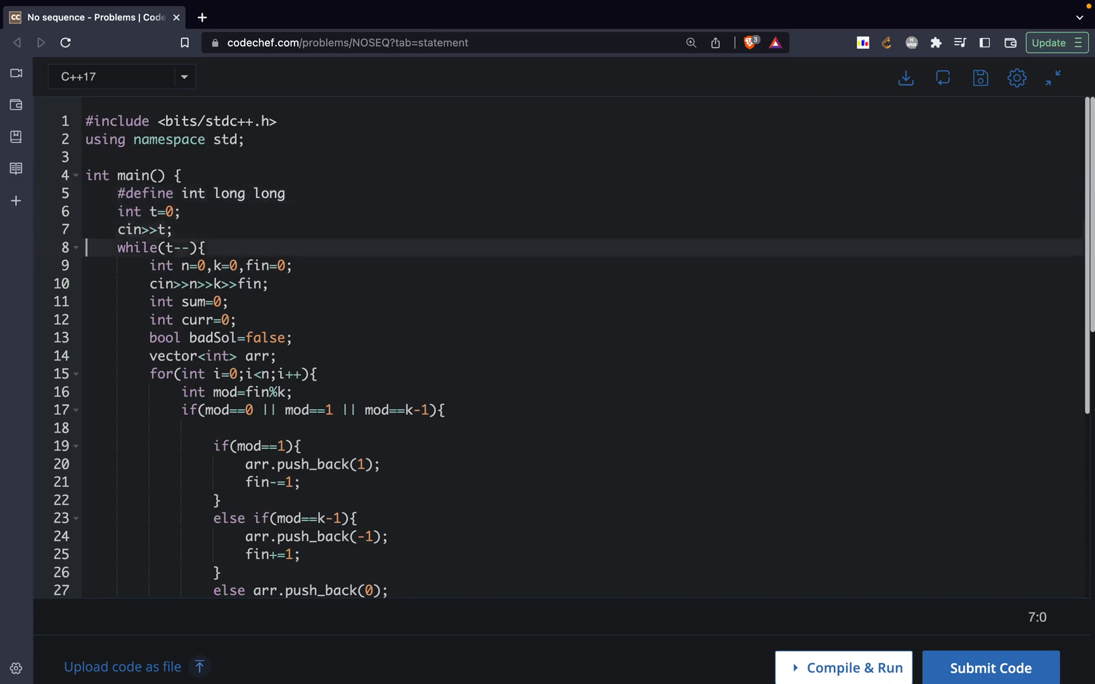
# Step: Move the while loop's opening brace to its own line and remove stray comment marks
pyautogui.click(183, 266)
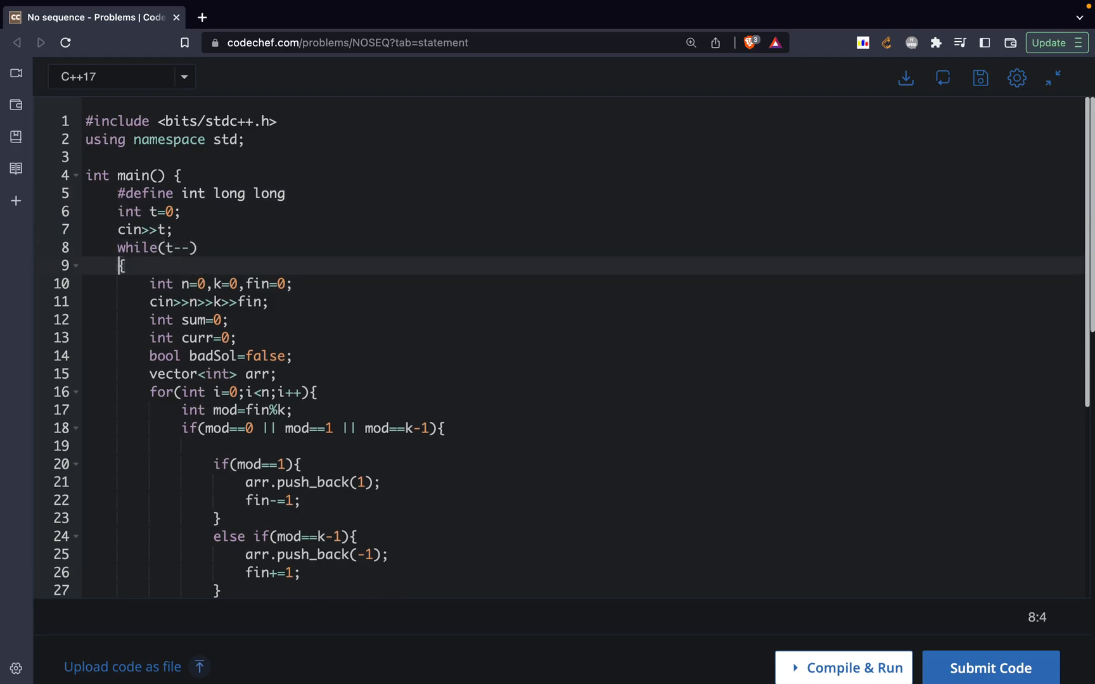
pyautogui.scroll(-3)
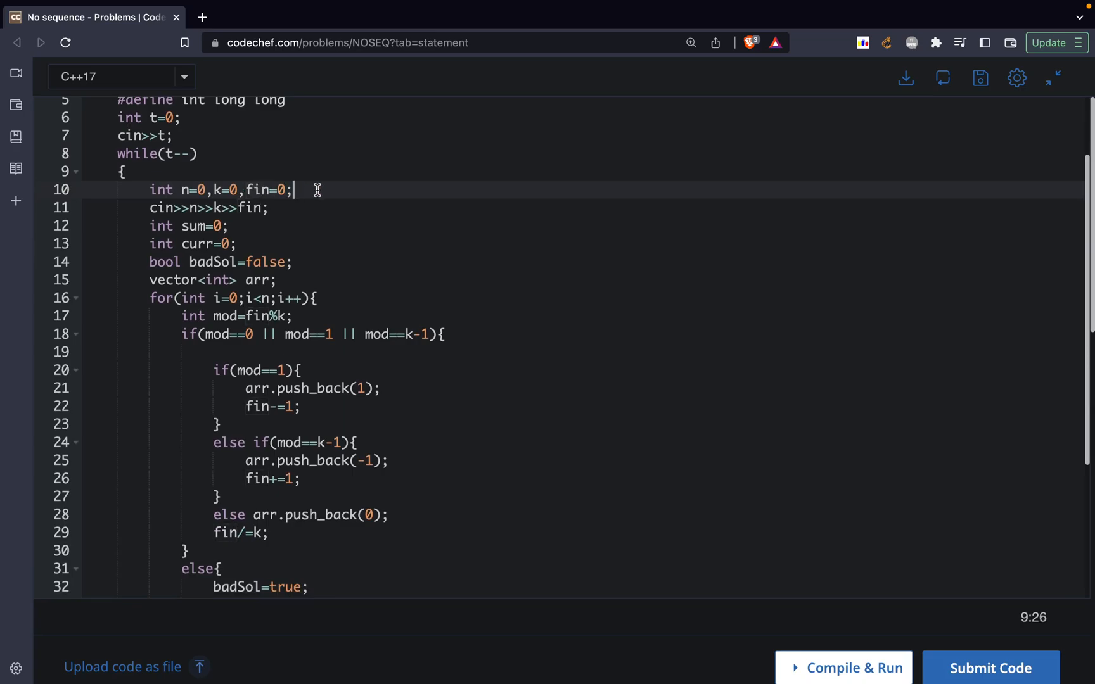
pyautogui.write('//')
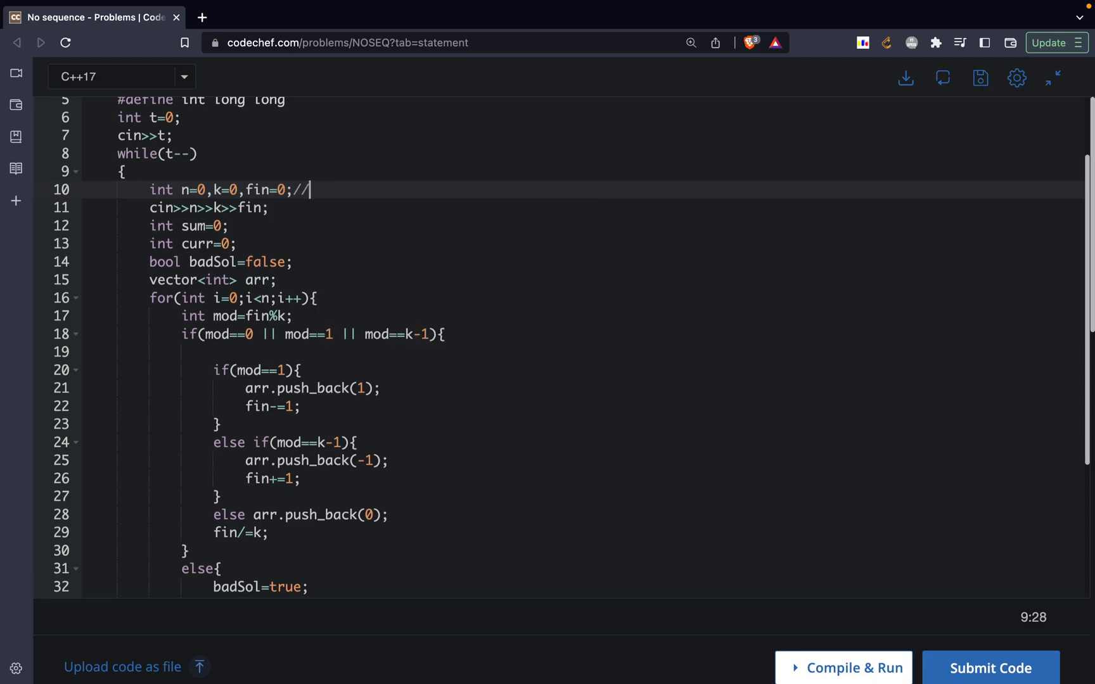
pyautogui.press('Backspace')
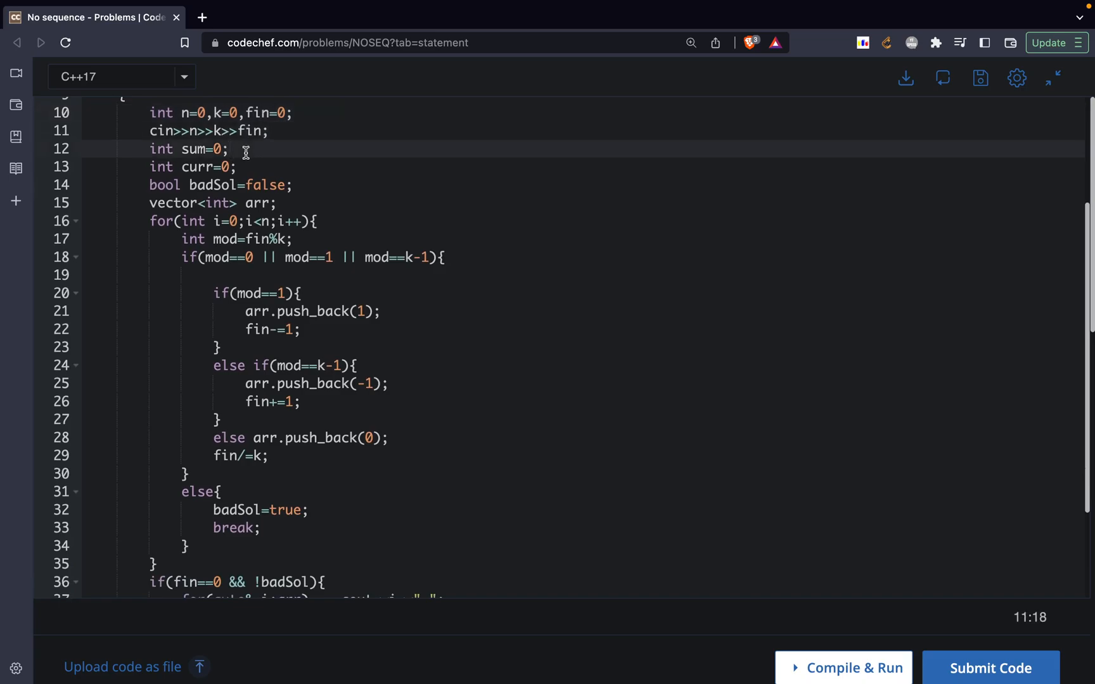
# Step: Delete the unused int sum=0; and int curr=0; declarations
pyautogui.click(261, 130)
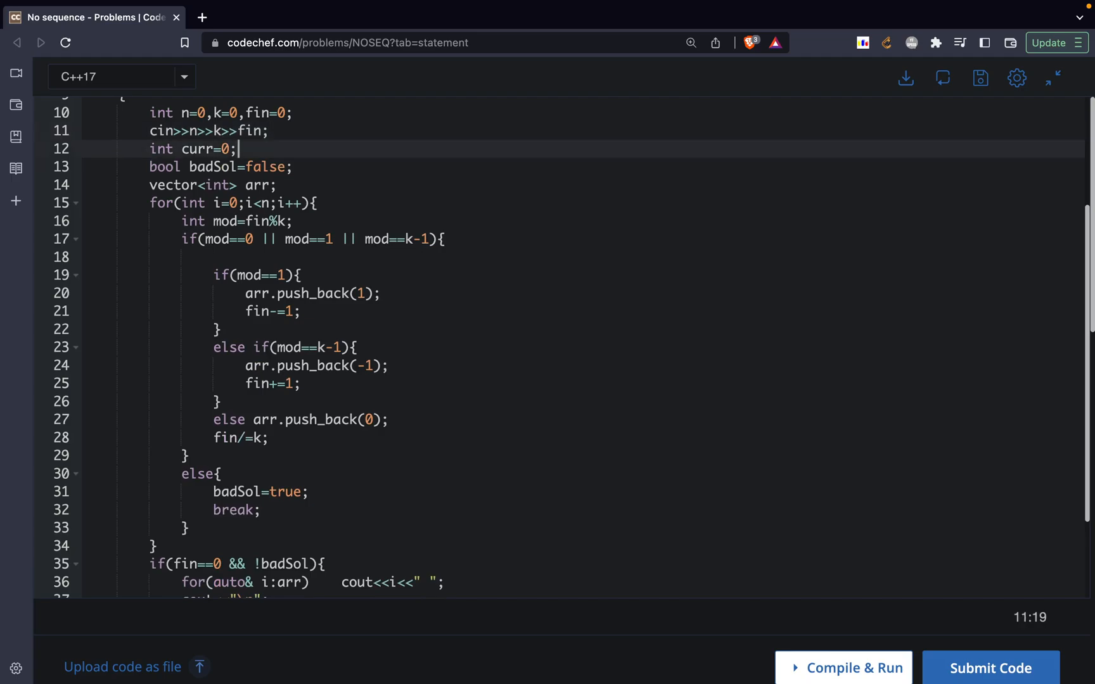
pyautogui.press('Backspace')
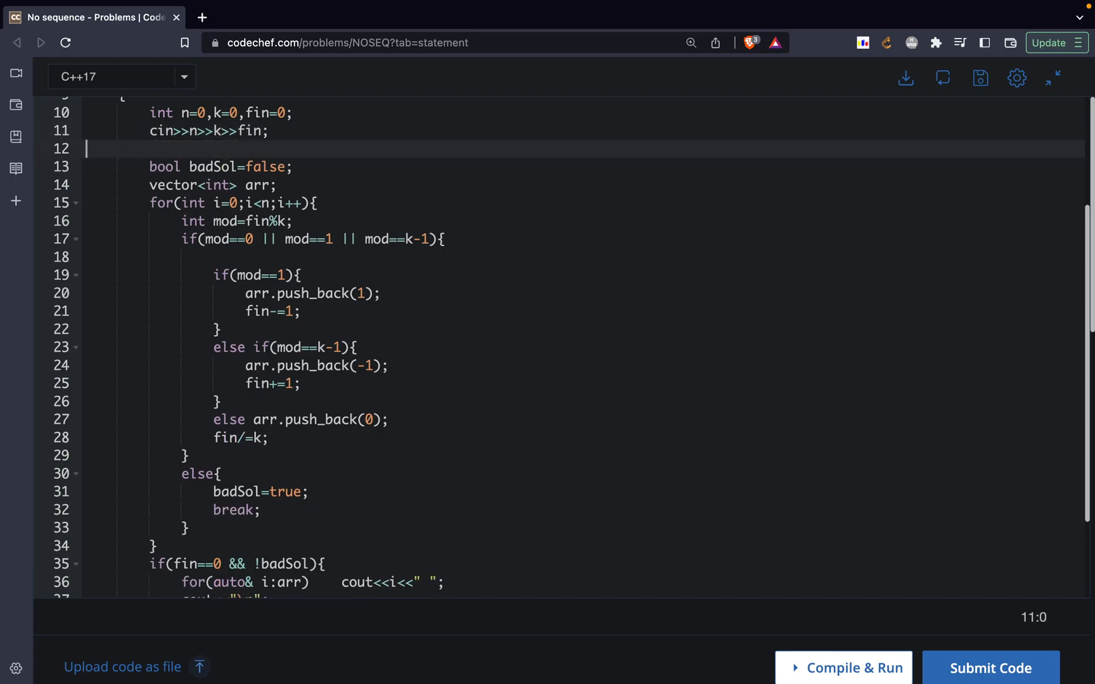
pyautogui.press('Backspace')
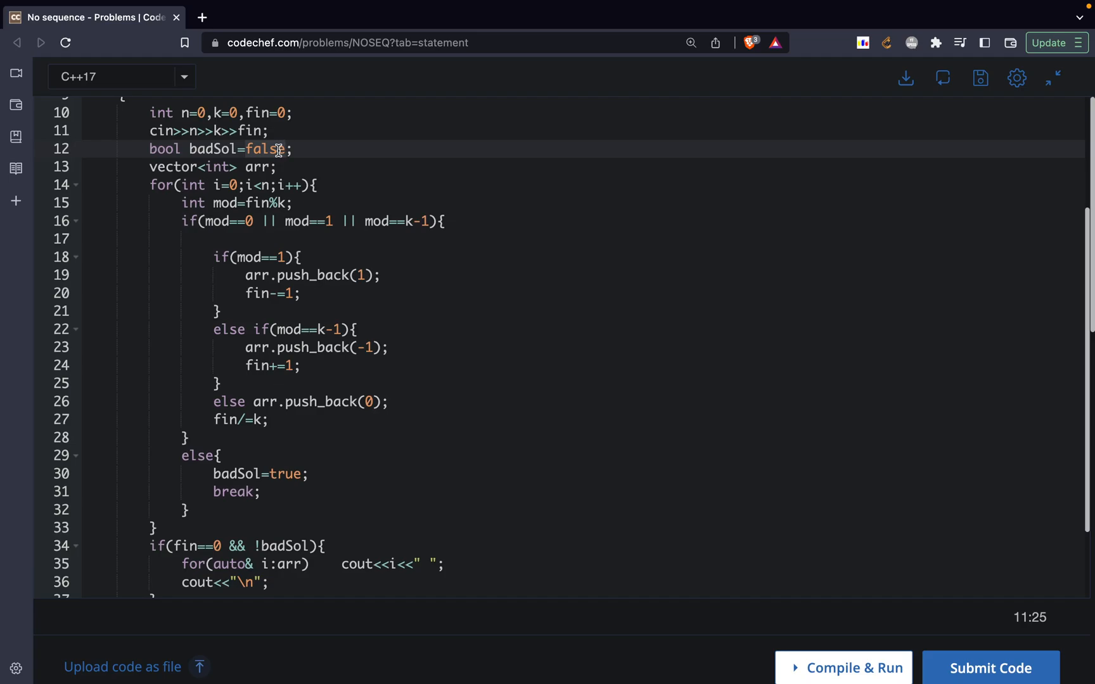
pyautogui.scroll(-3)
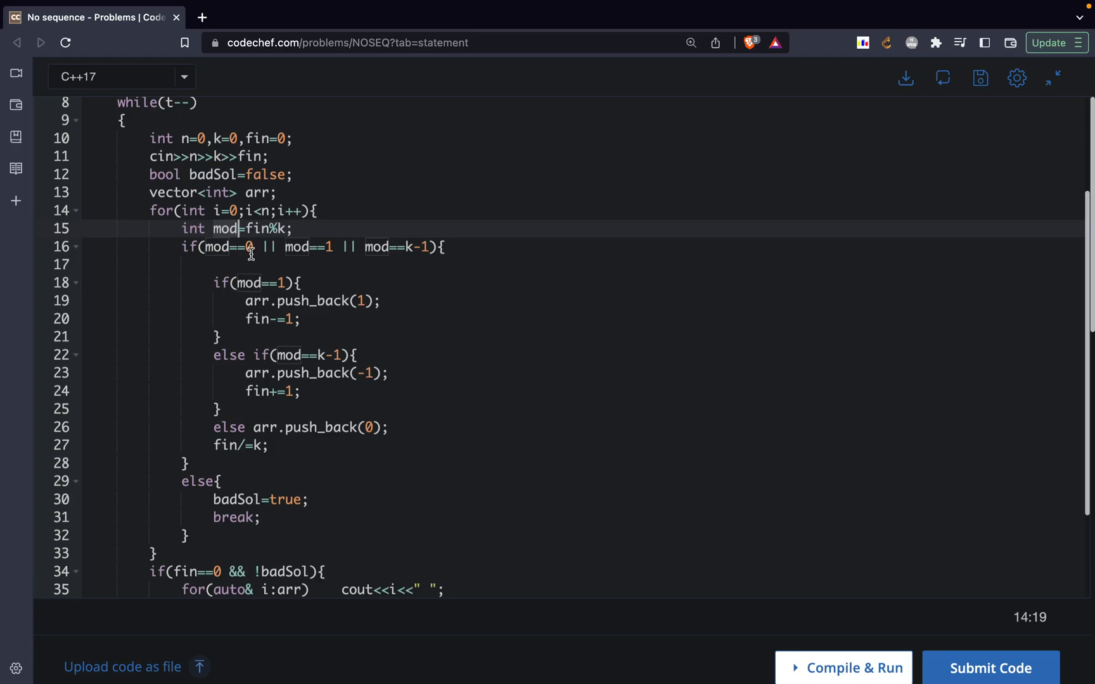
# Step: Remove the blank line in the mod-check block and discard a trial '// fin +' comment
pyautogui.press('Backspace')
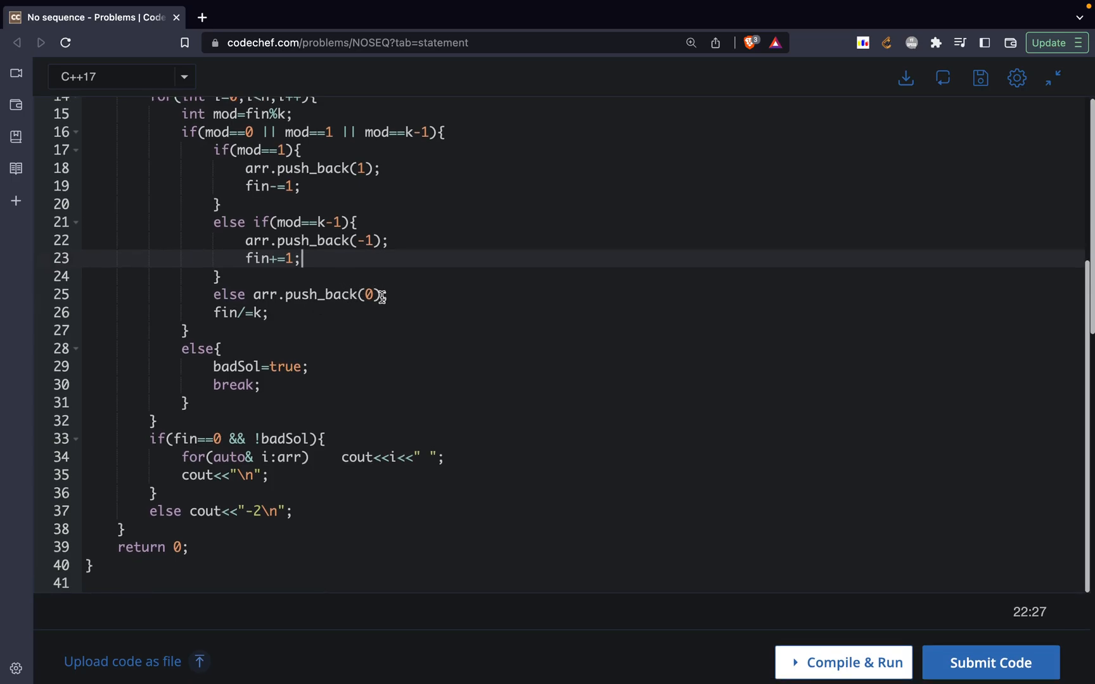
pyautogui.press('enter')
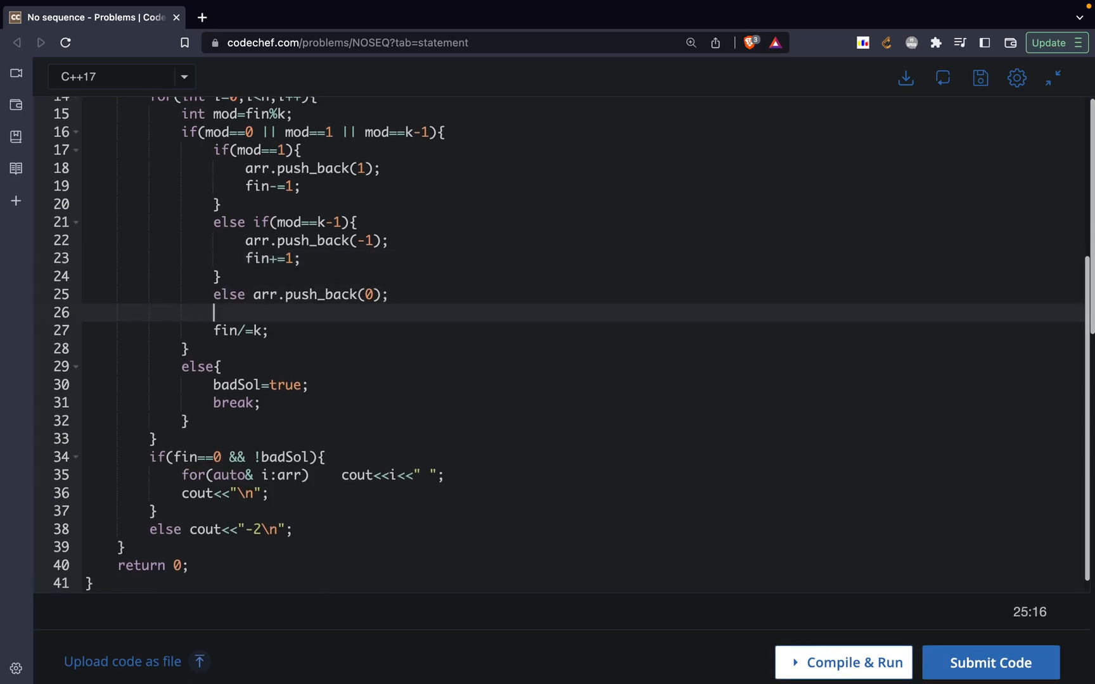
pyautogui.write('// fin')
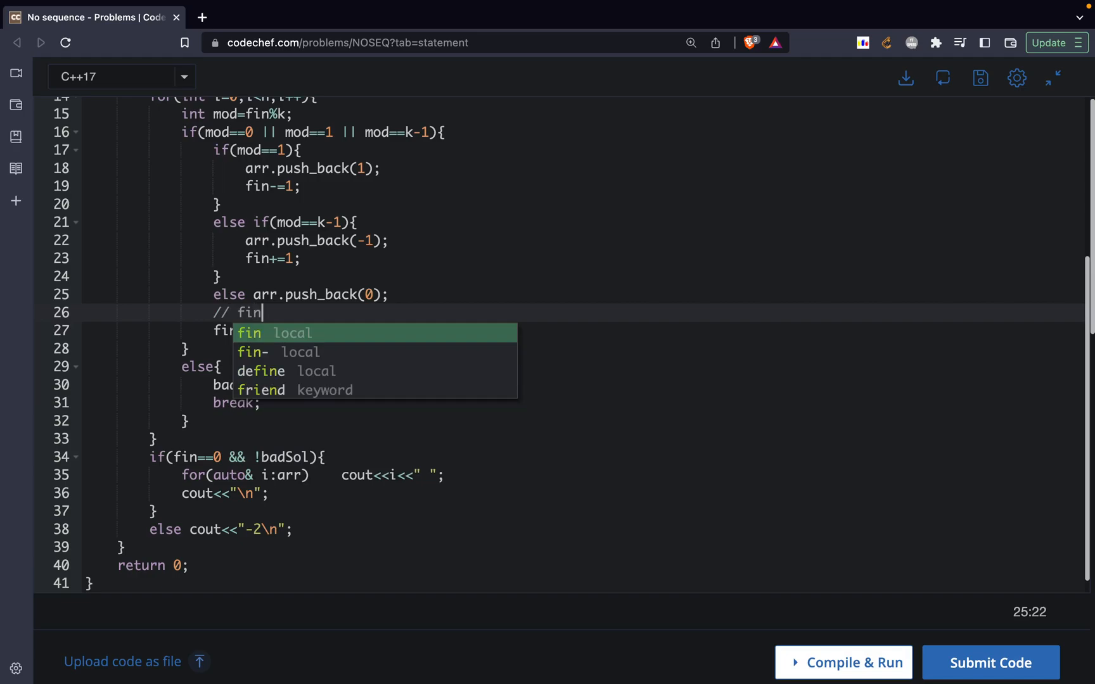
pyautogui.write('+')
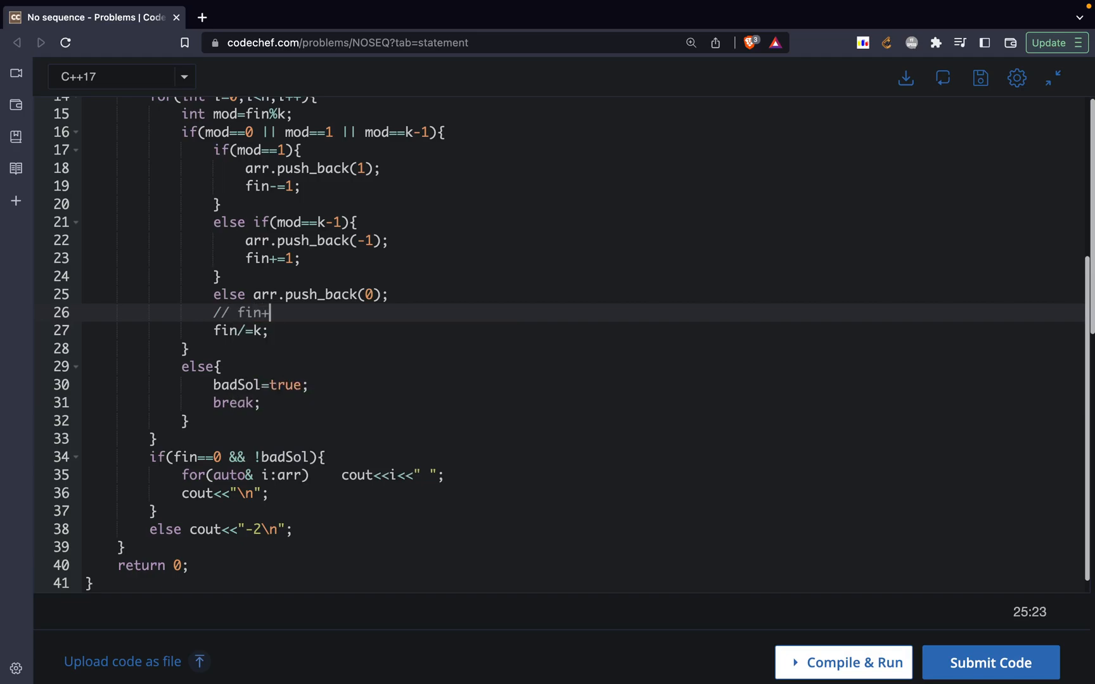
pyautogui.press('Backspace')
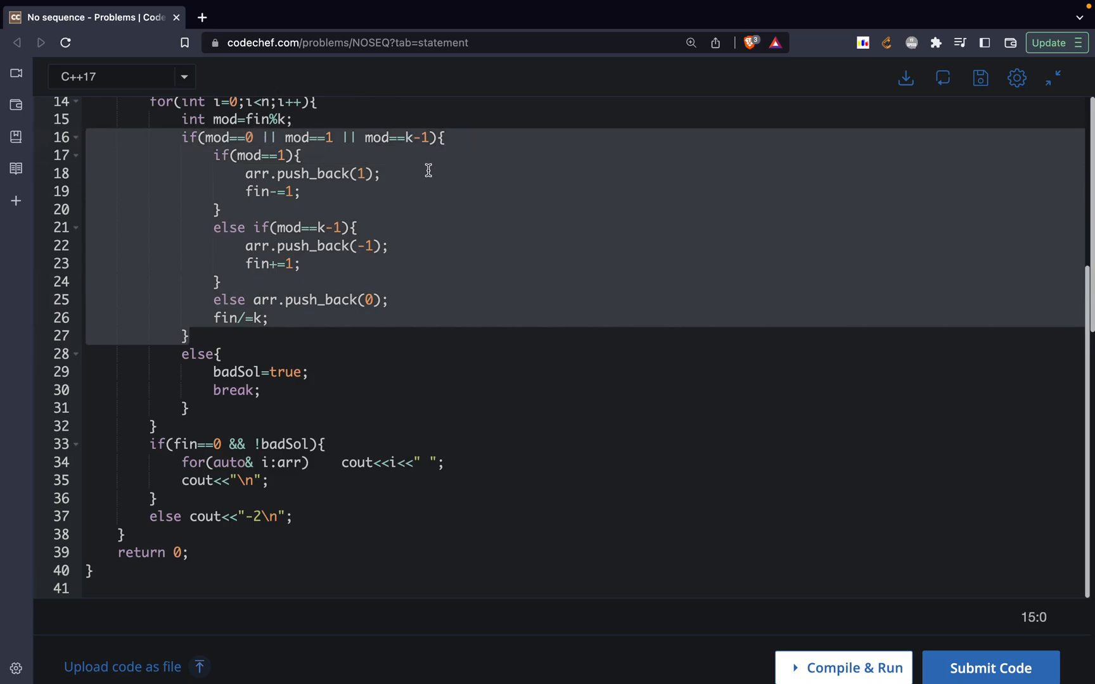
pyautogui.moveTo(263, 353)
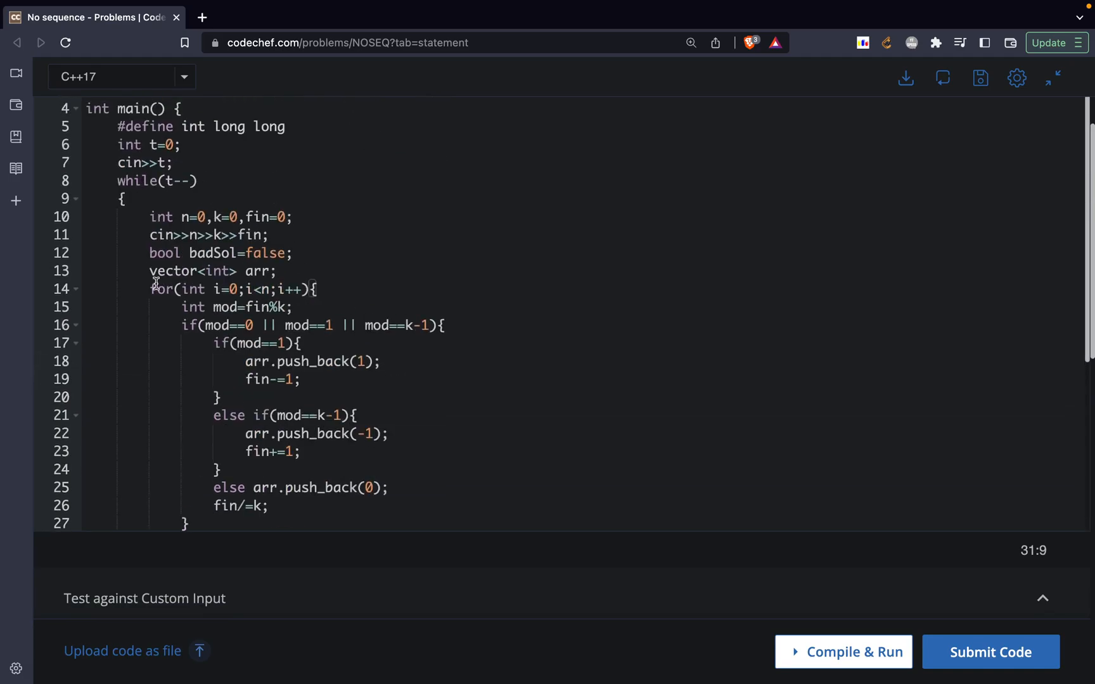
# Step: Set up custom input with the three sample test cases and start compiling
pyautogui.scroll(-3)
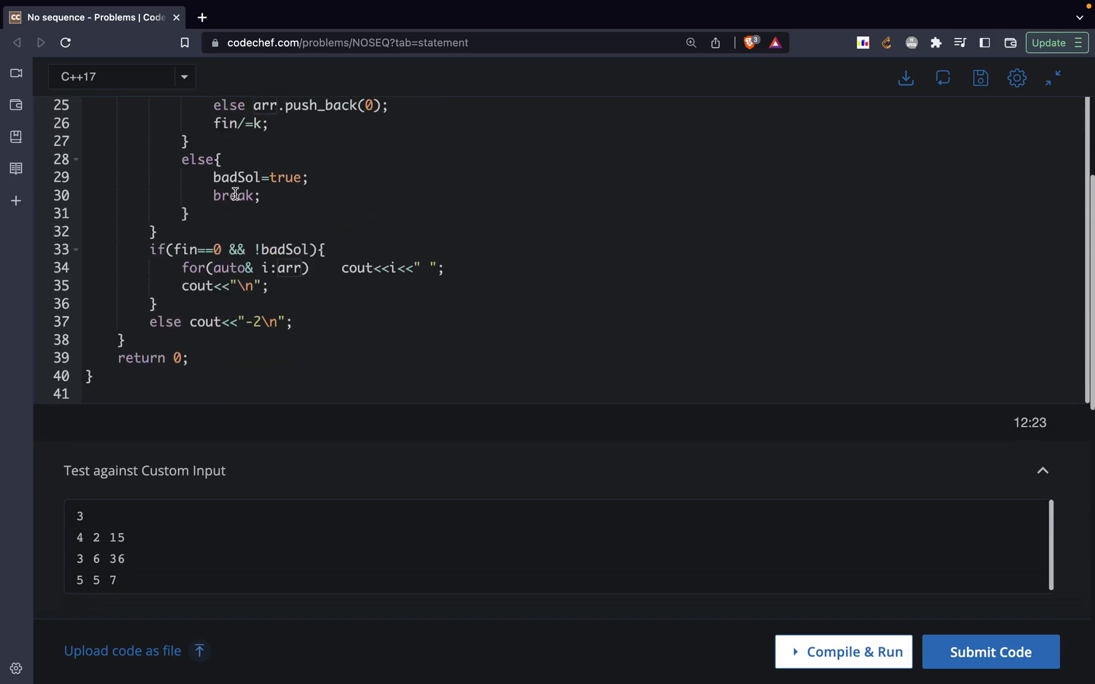
pyautogui.click(209, 249)
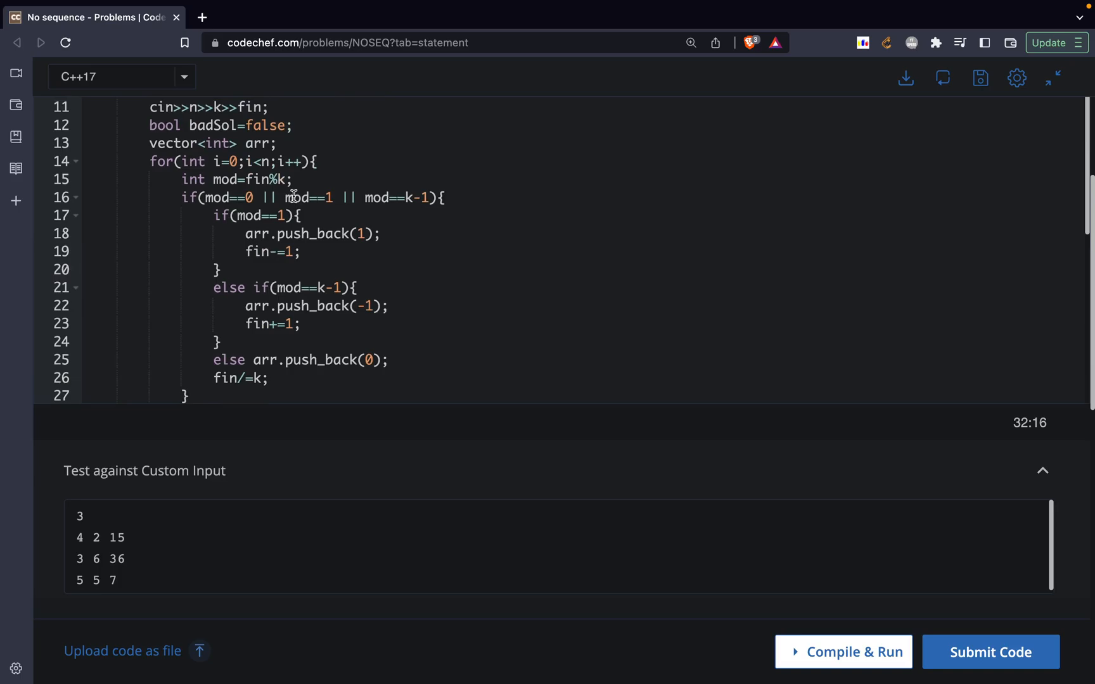
pyautogui.scroll(-3)
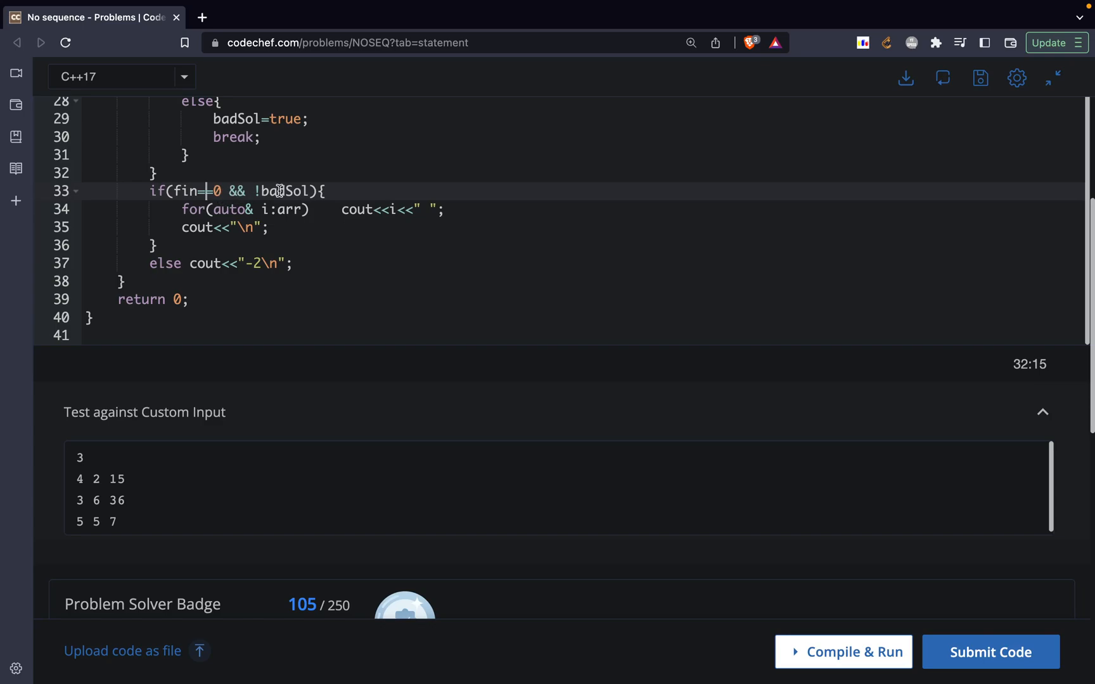
pyautogui.write('=')
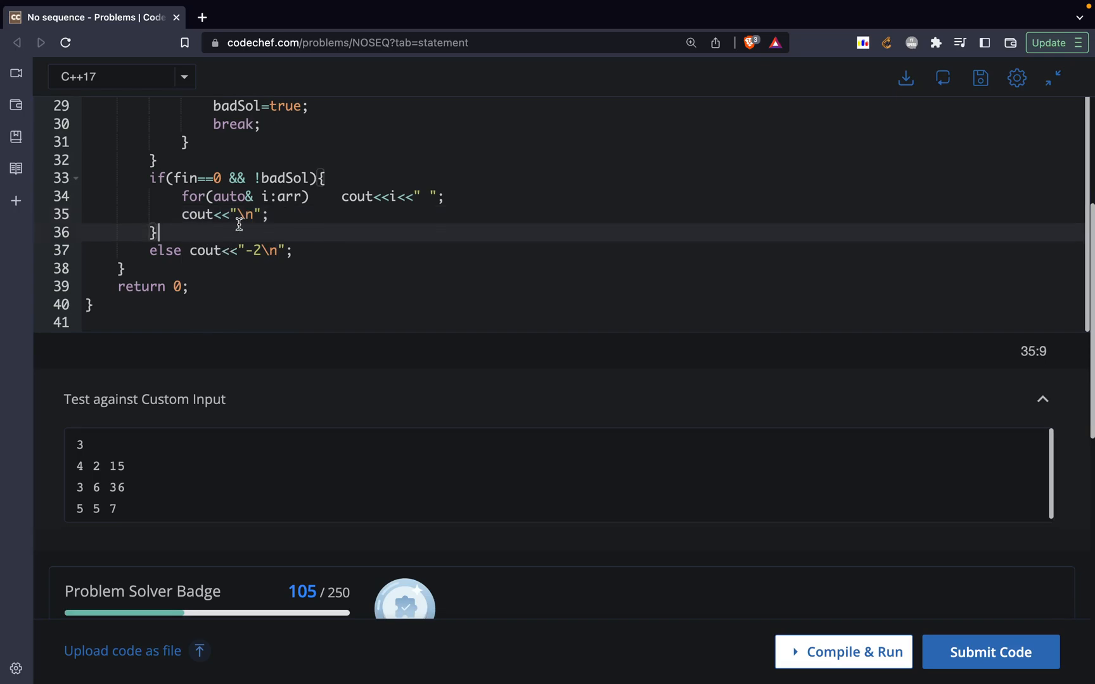
pyautogui.scroll(-3)
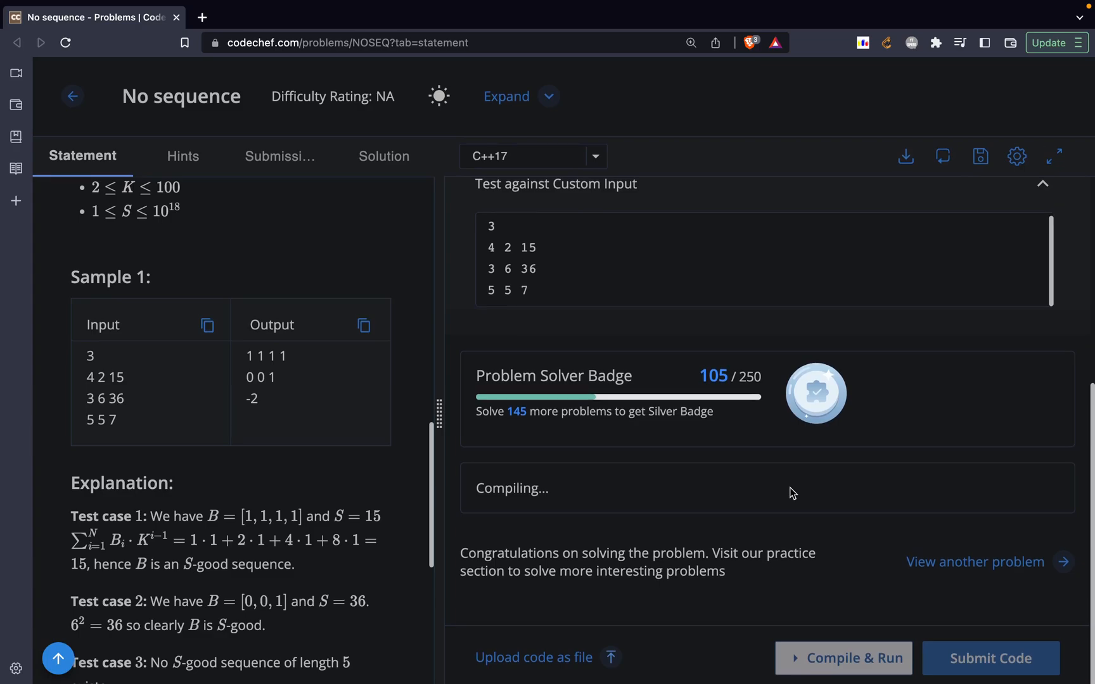
# Step: Run on the sample input, then submit the NOSEQ solution for judging
pyautogui.click(842, 657)
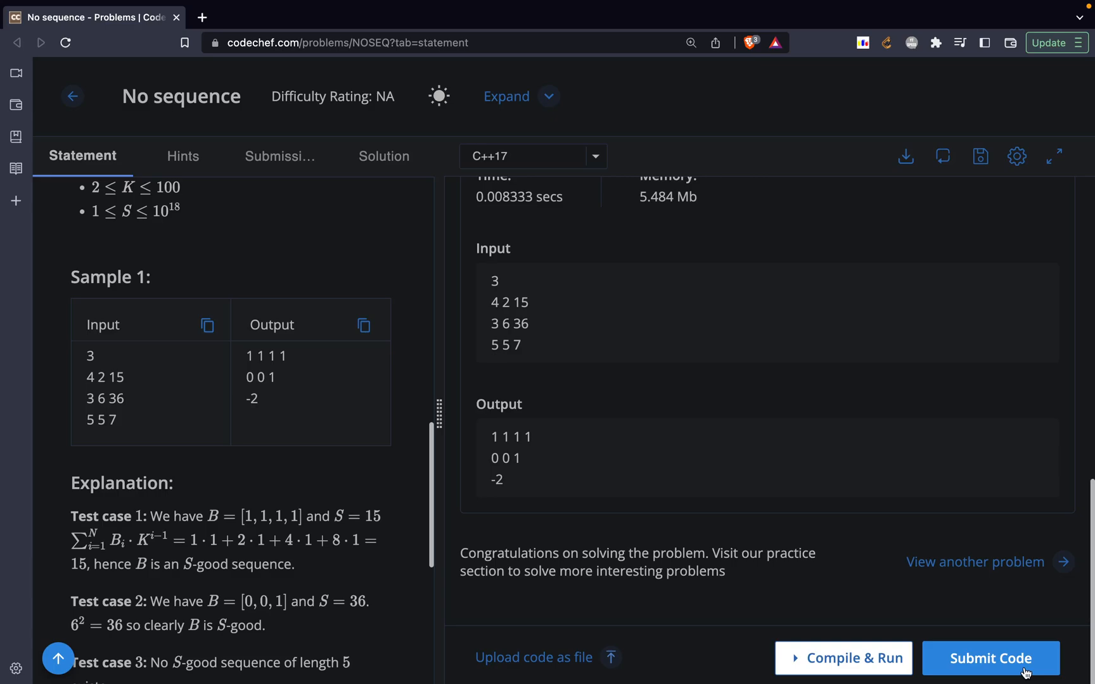
pyautogui.click(990, 657)
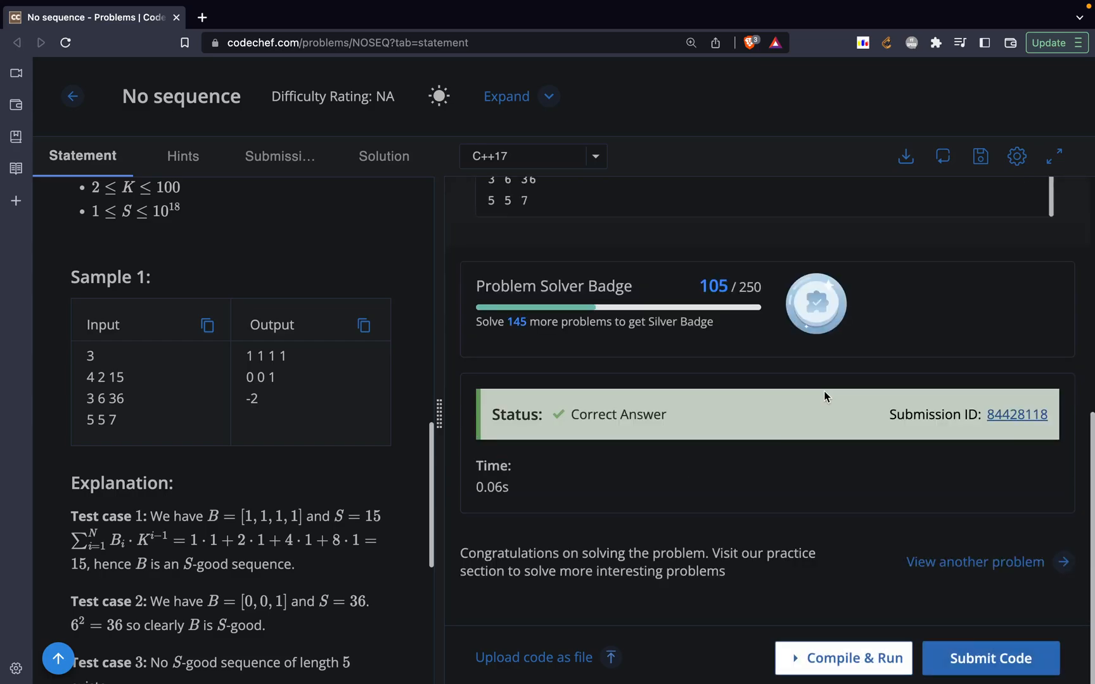
pyautogui.scroll(-3)
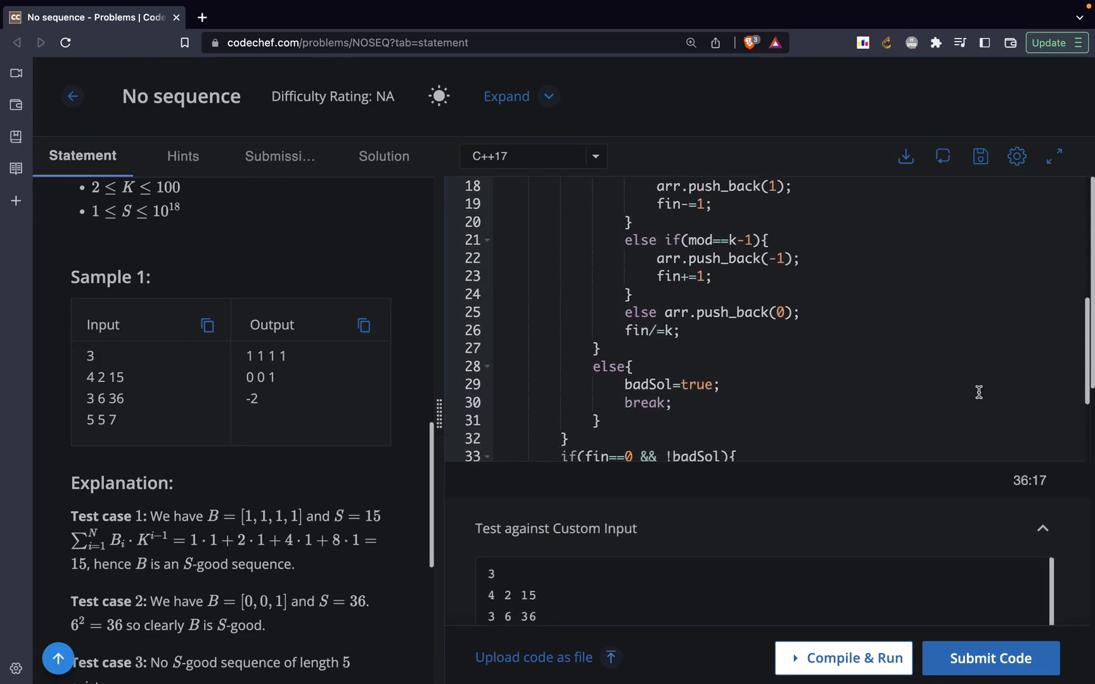
pyautogui.scroll(-3)
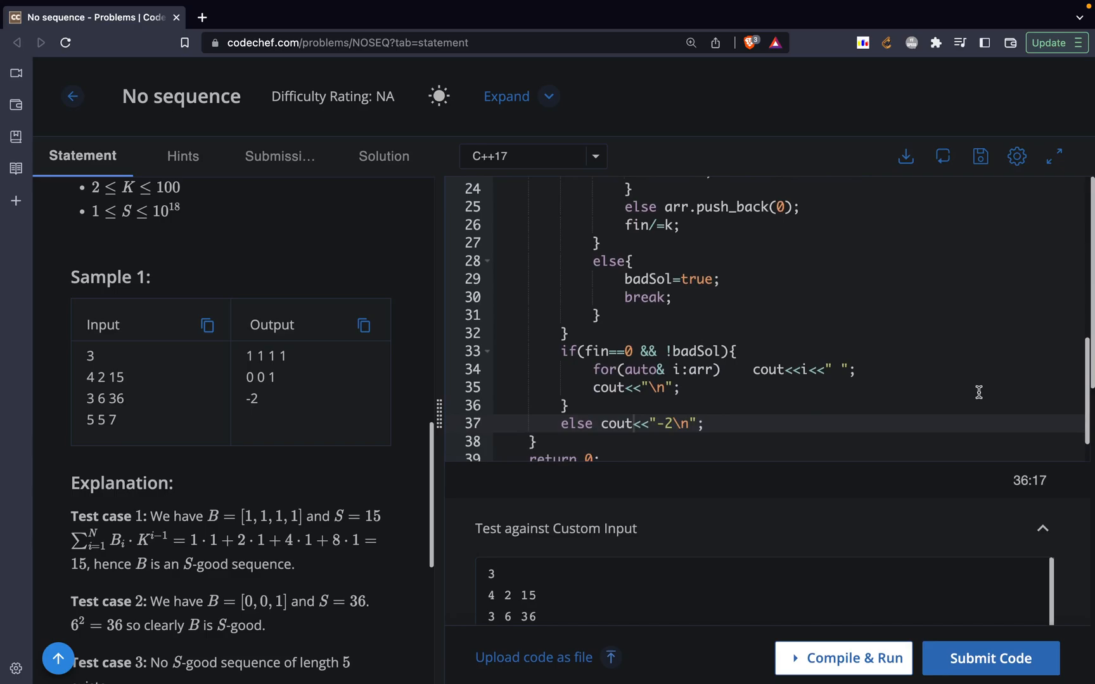